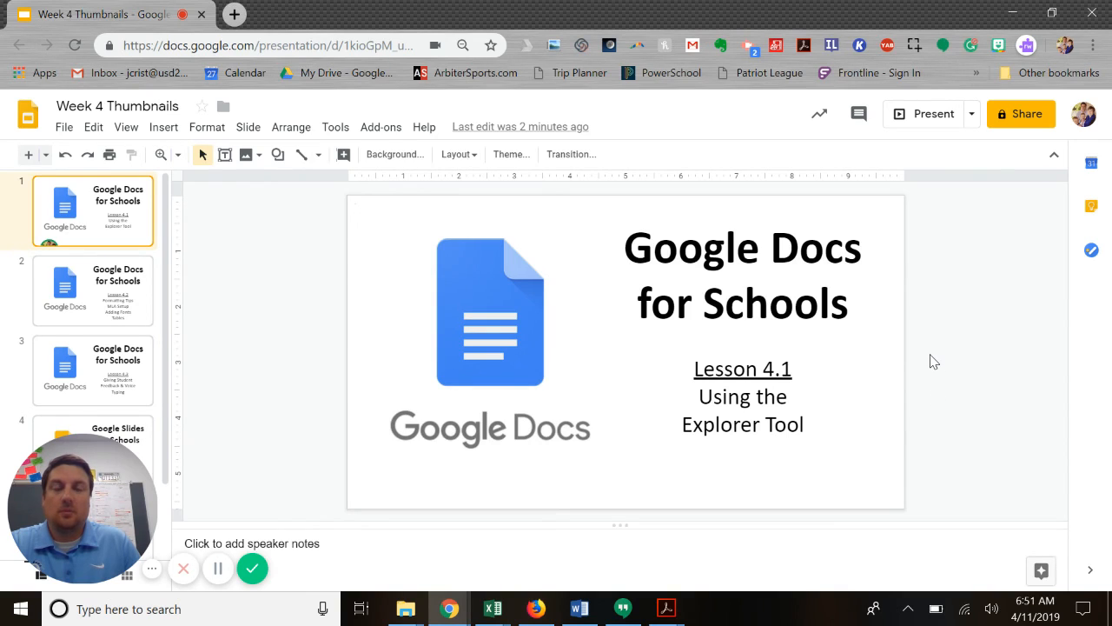
{"action": "mouse_move", "coordinate": [939, 365]}
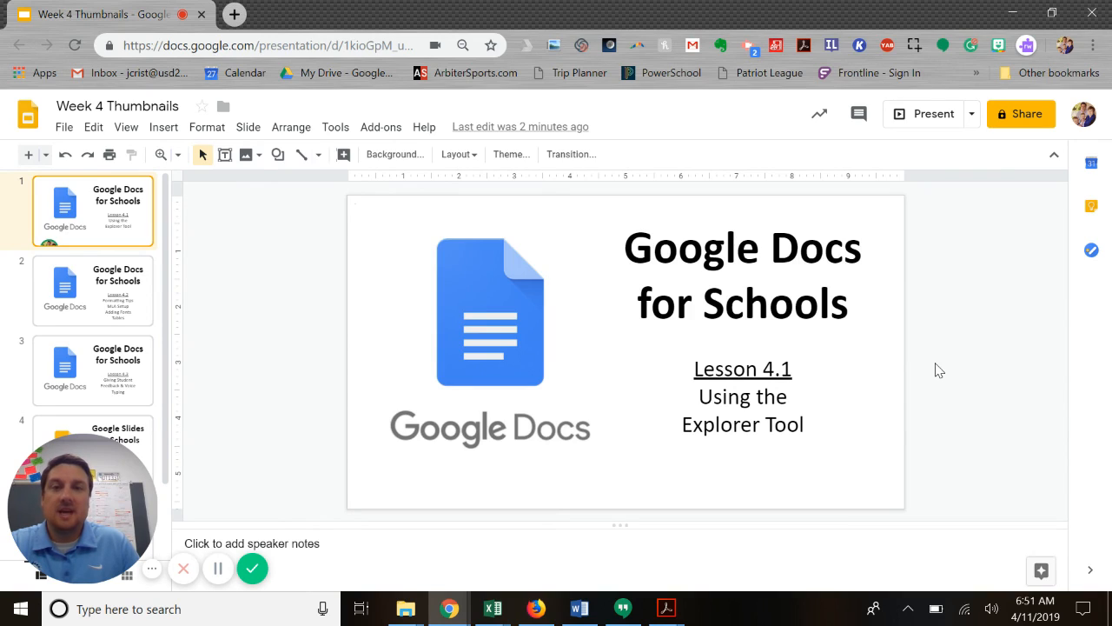
{"action": "mouse_move", "coordinate": [949, 334]}
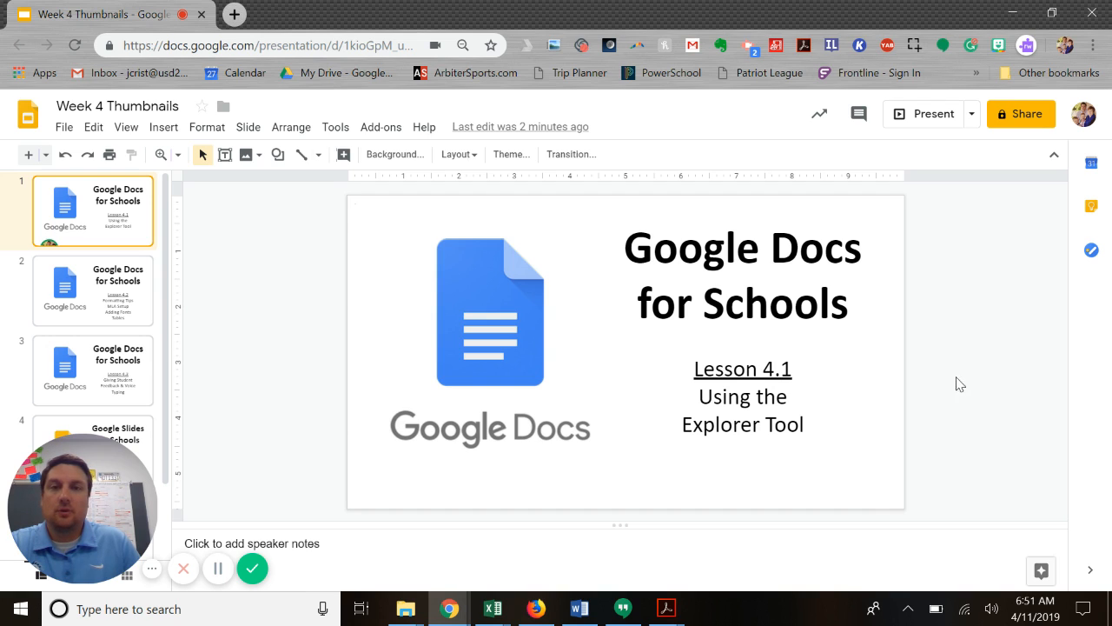
{"action": "mouse_move", "coordinate": [973, 405]}
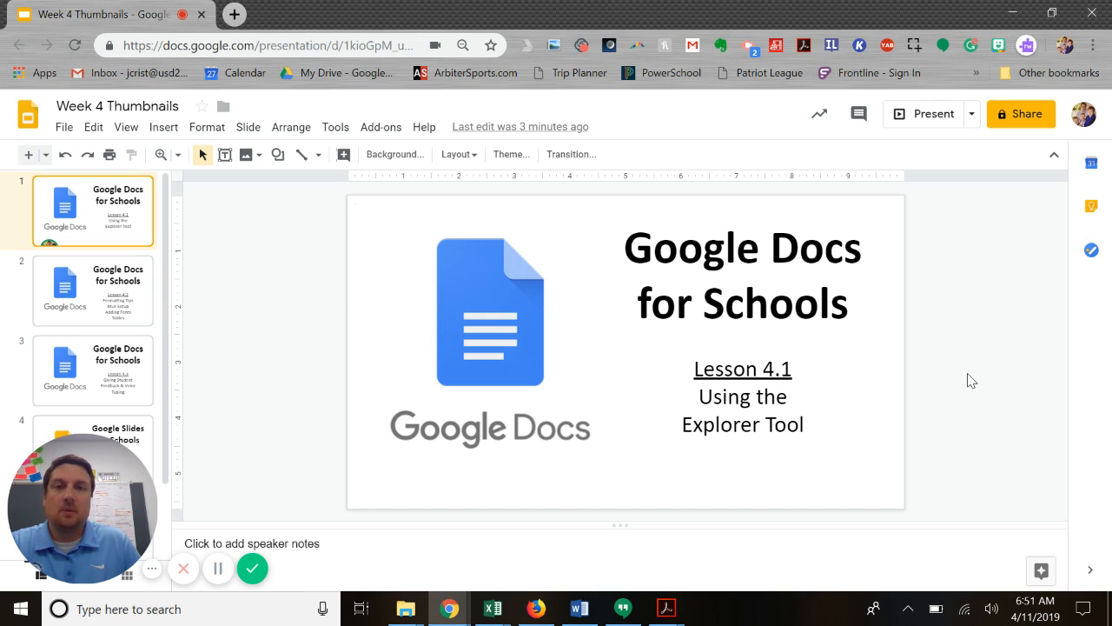
{"action": "mouse_move", "coordinate": [982, 407]}
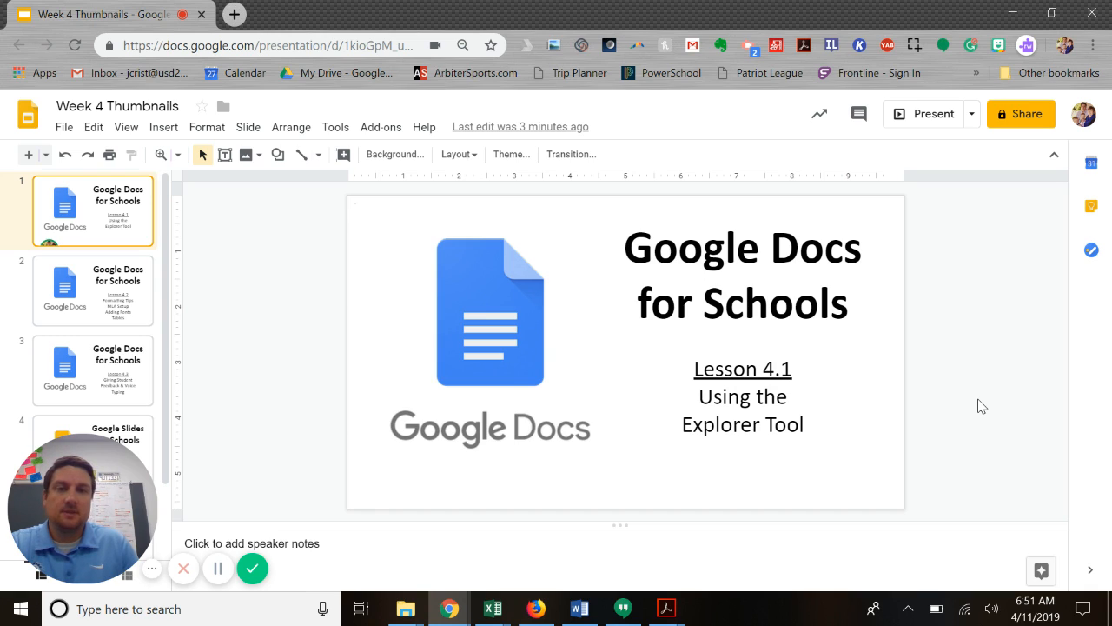
{"action": "mouse_move", "coordinate": [979, 386]}
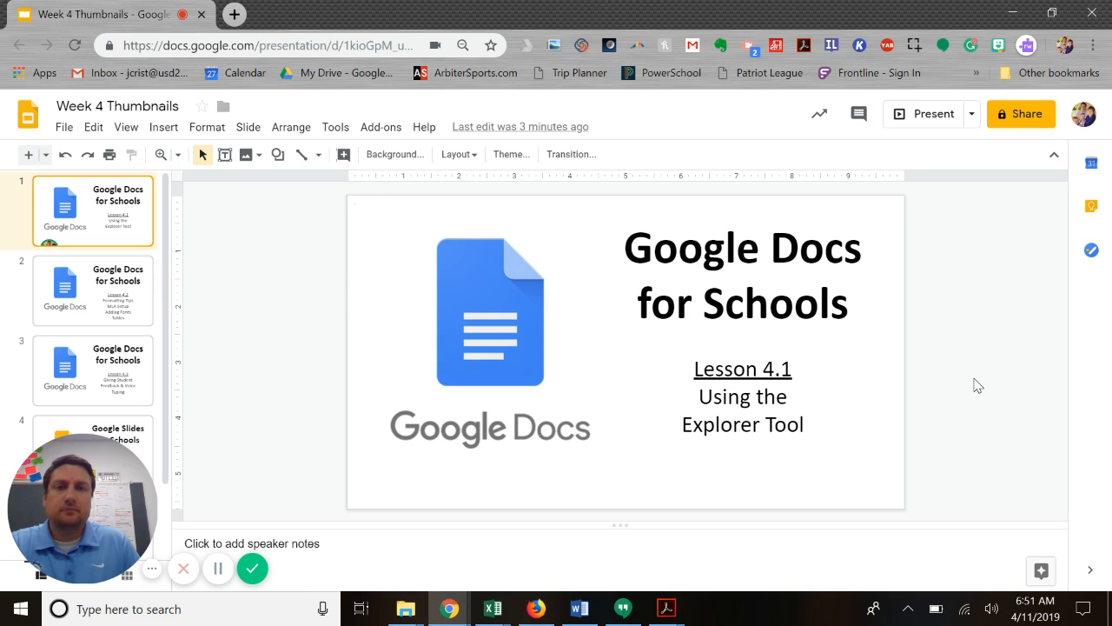
{"action": "mouse_move", "coordinate": [1018, 374]}
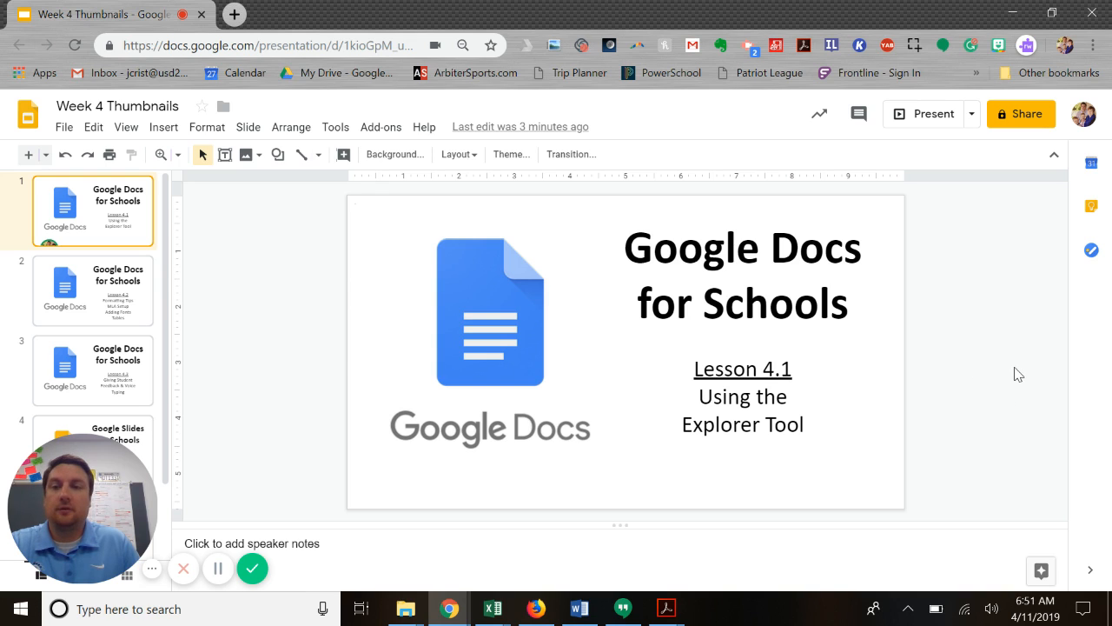
{"action": "mouse_move", "coordinate": [269, 304]}
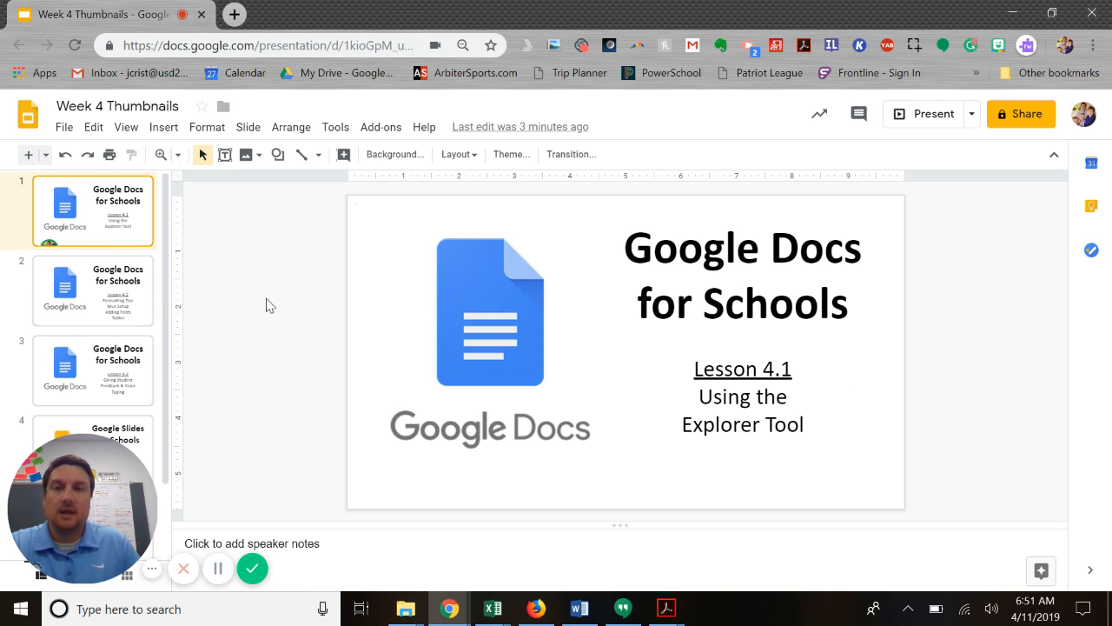
{"action": "mouse_move", "coordinate": [263, 257]}
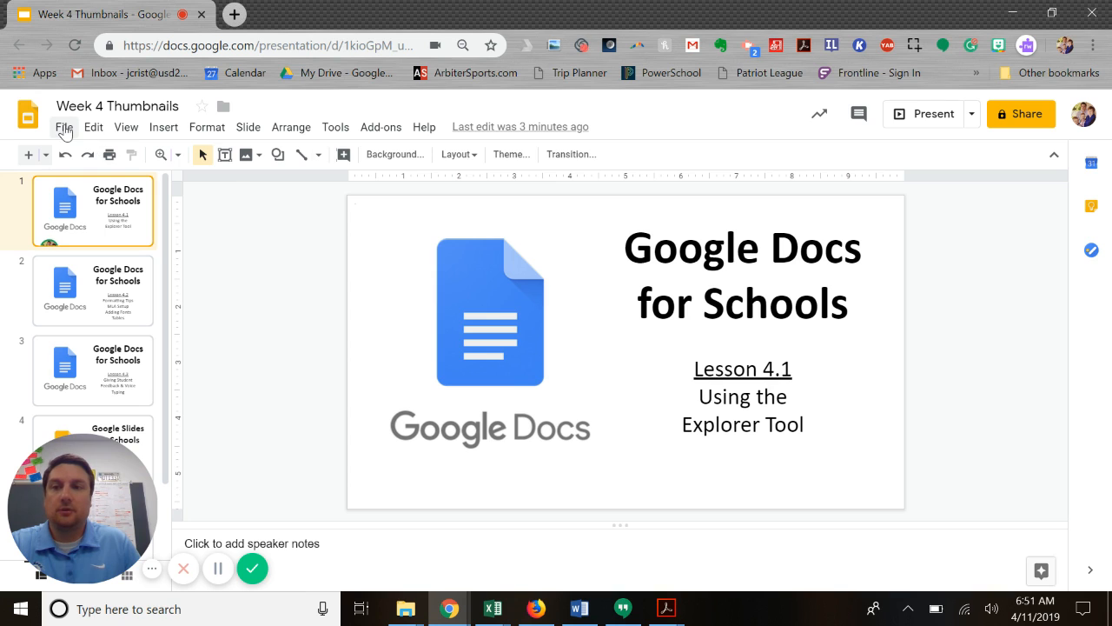
Page through the six-slide print preview (lessons 4.1–4.5) and return to page 1
{"action": "left_click", "coordinate": [62, 126]}
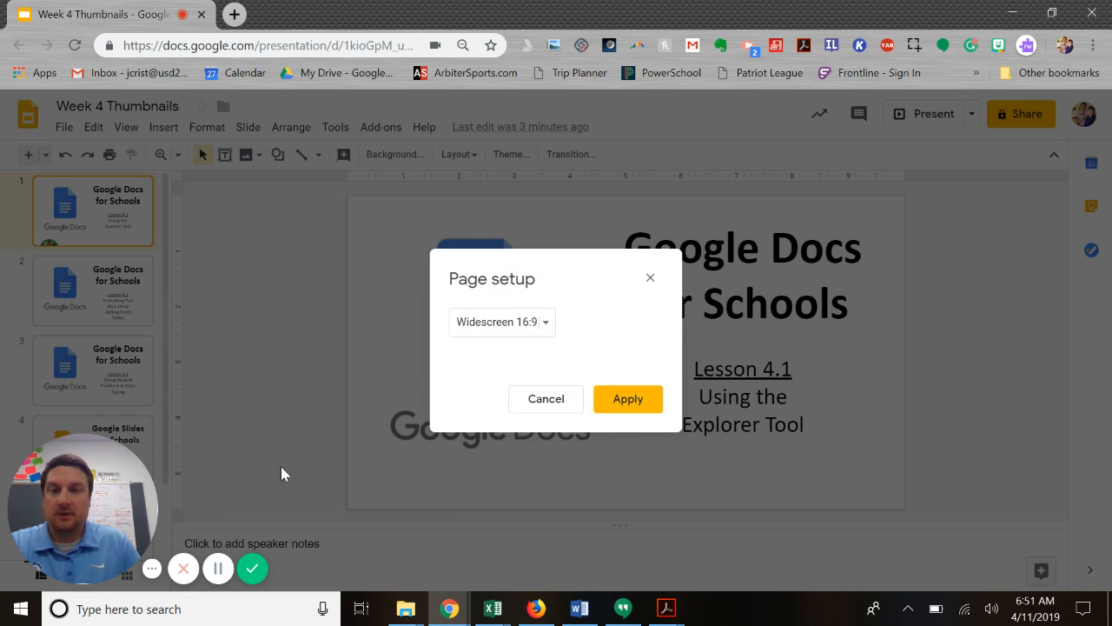
{"action": "left_click", "coordinate": [627, 398]}
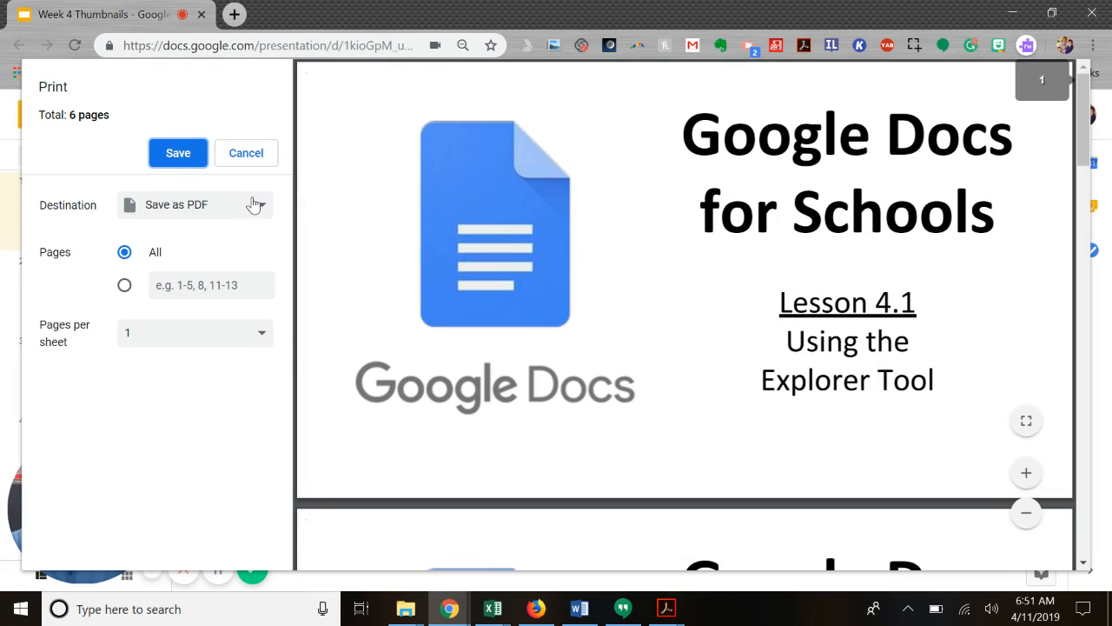
{"action": "mouse_move", "coordinate": [560, 337]}
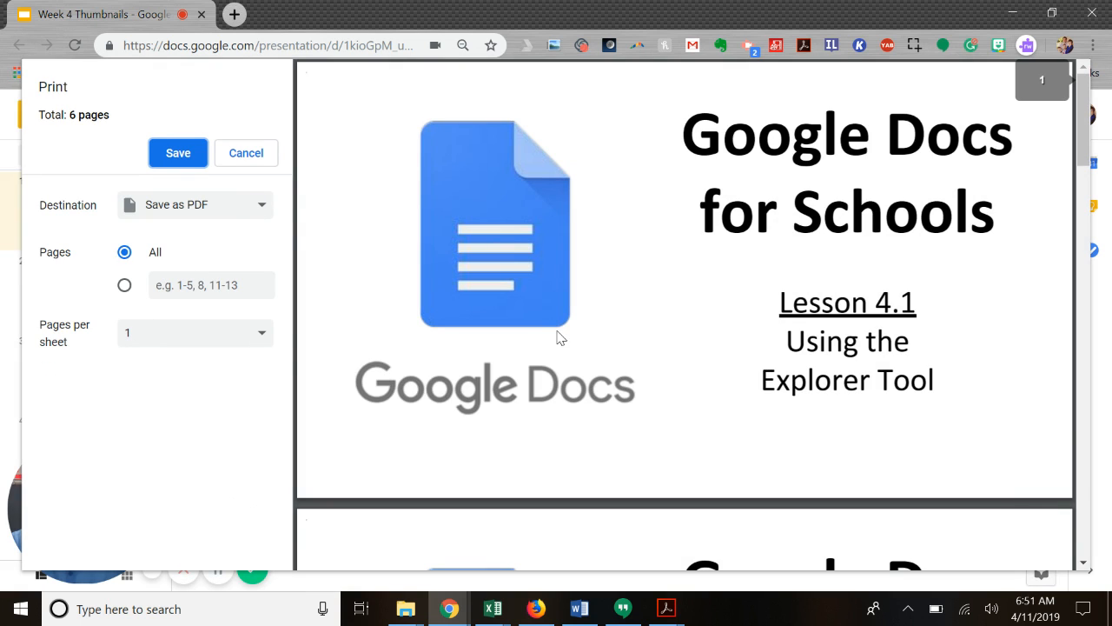
{"action": "scroll", "scroll_direction": "down", "scroll_amount": 3}
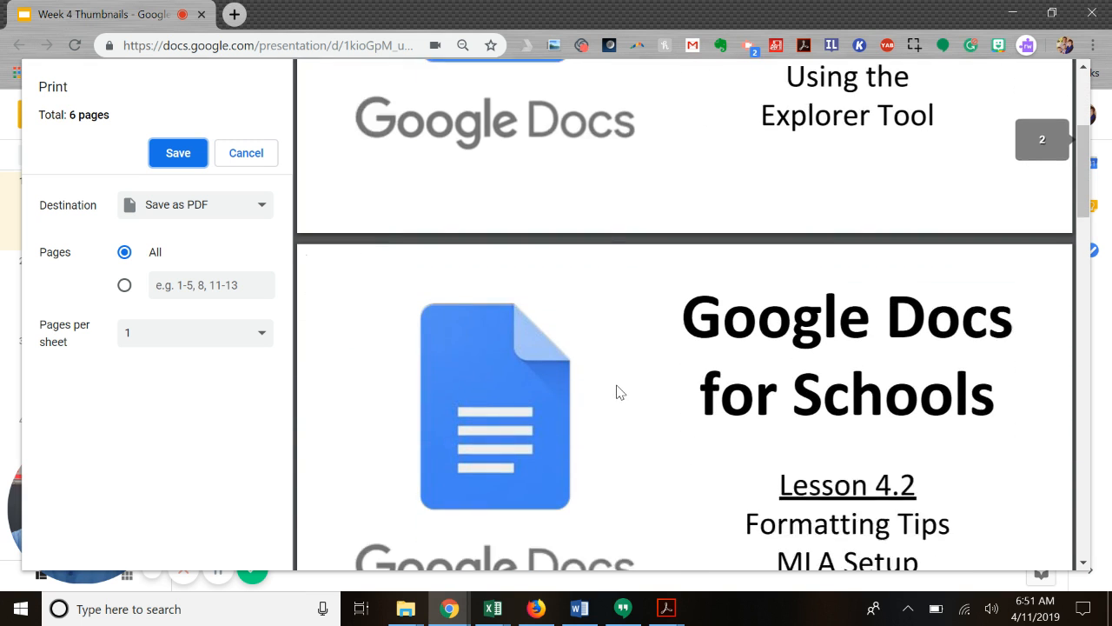
{"action": "scroll", "scroll_direction": "down", "scroll_amount": 3}
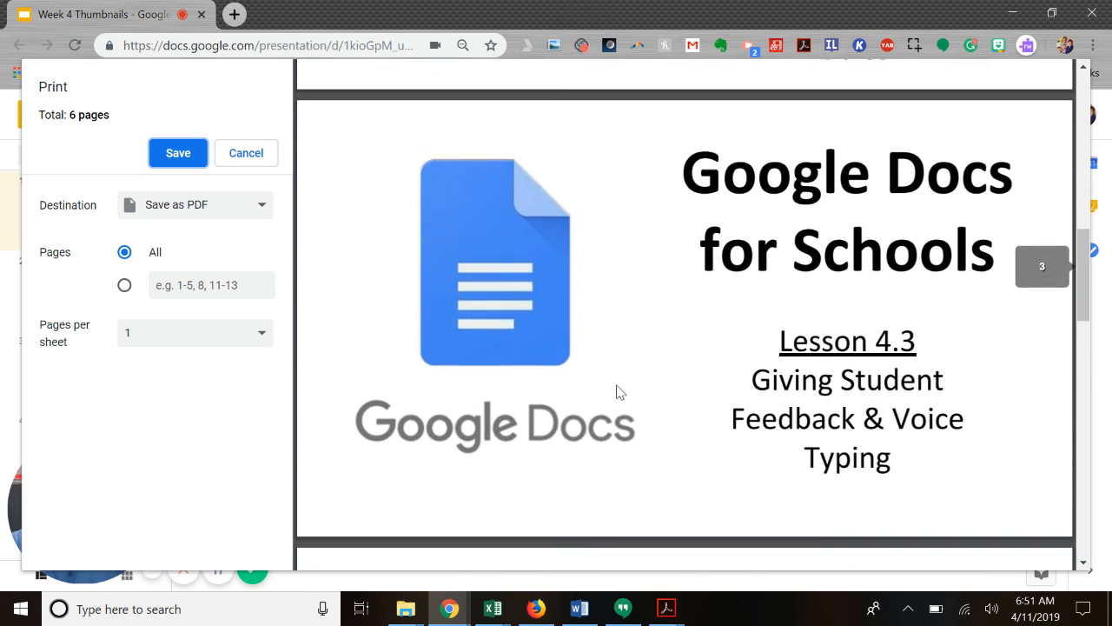
{"action": "scroll", "scroll_direction": "down", "scroll_amount": 3}
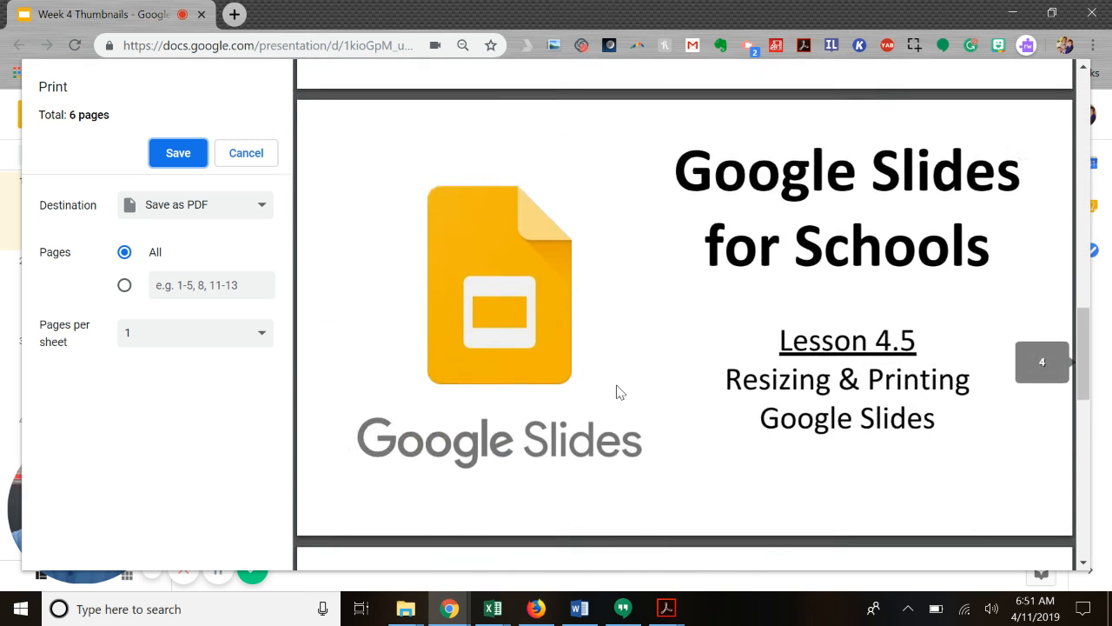
{"action": "scroll", "scroll_direction": "up", "scroll_amount": 3}
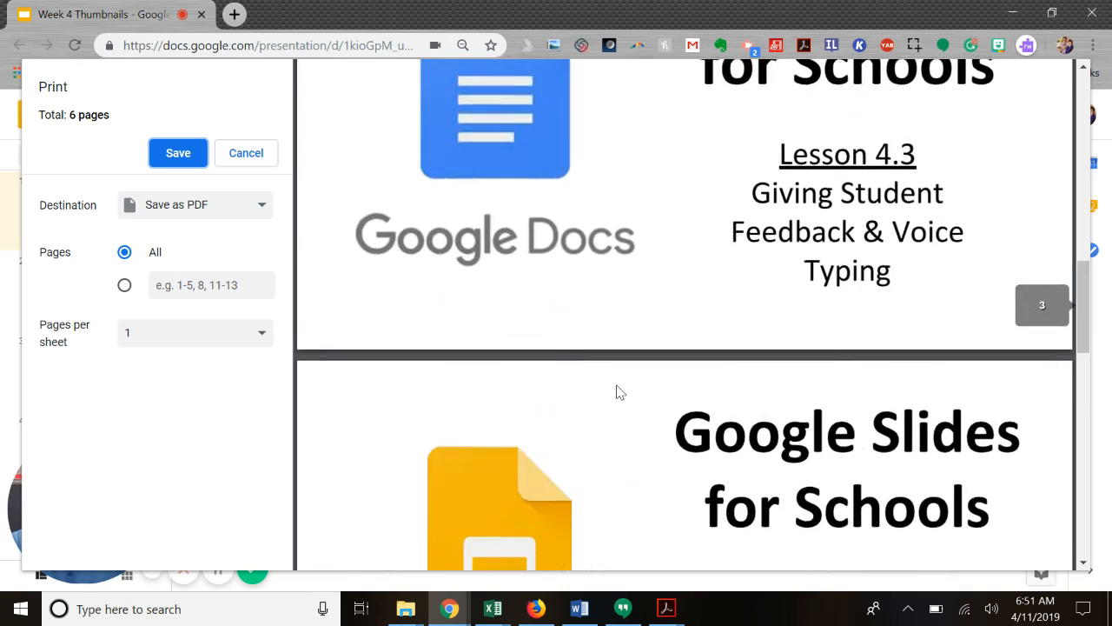
{"action": "scroll", "scroll_direction": "up", "scroll_amount": 3}
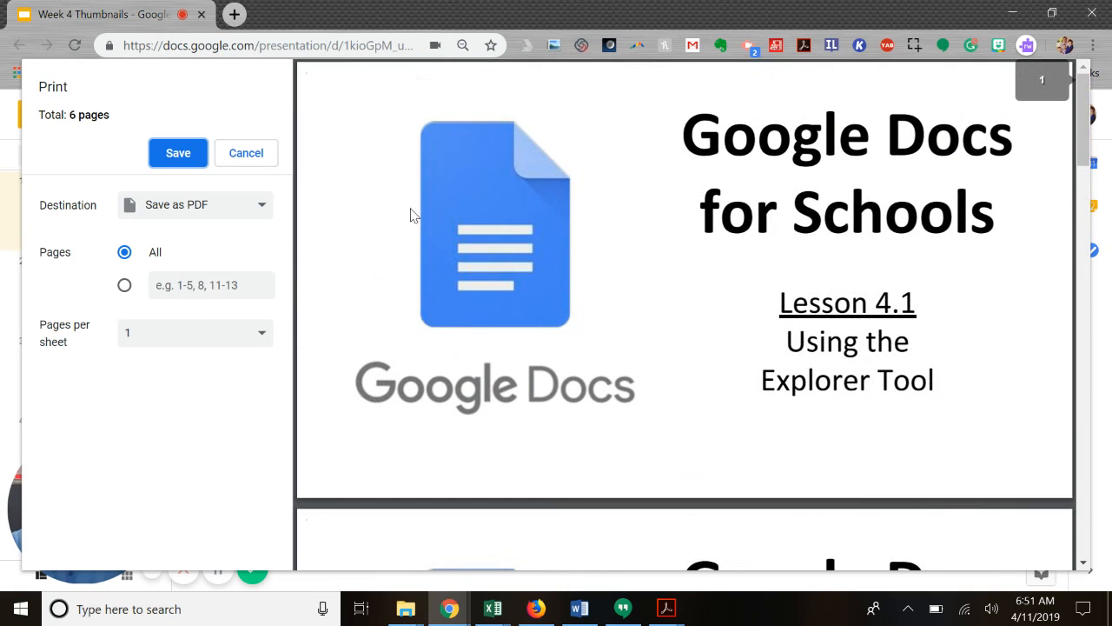
{"action": "mouse_move", "coordinate": [970, 325]}
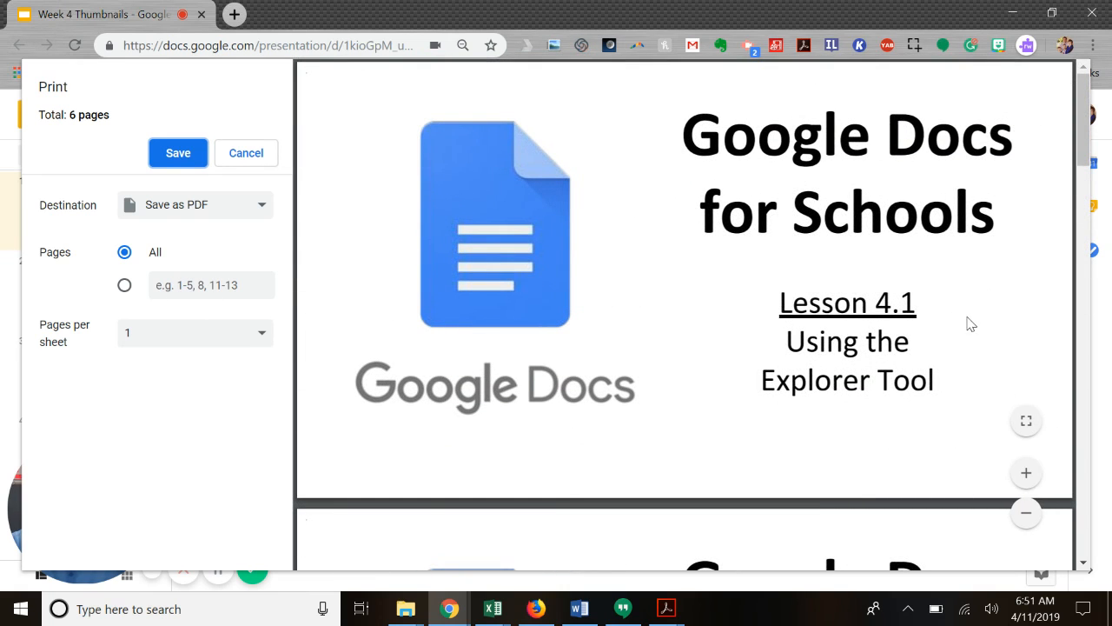
{"action": "mouse_move", "coordinate": [963, 278]}
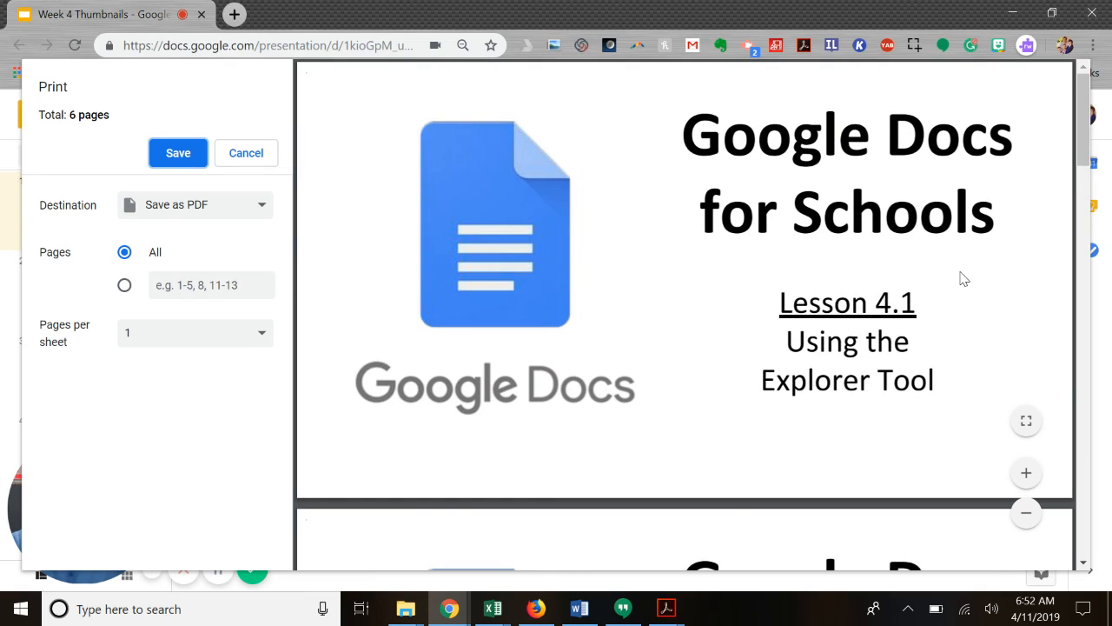
{"action": "mouse_move", "coordinate": [709, 177]}
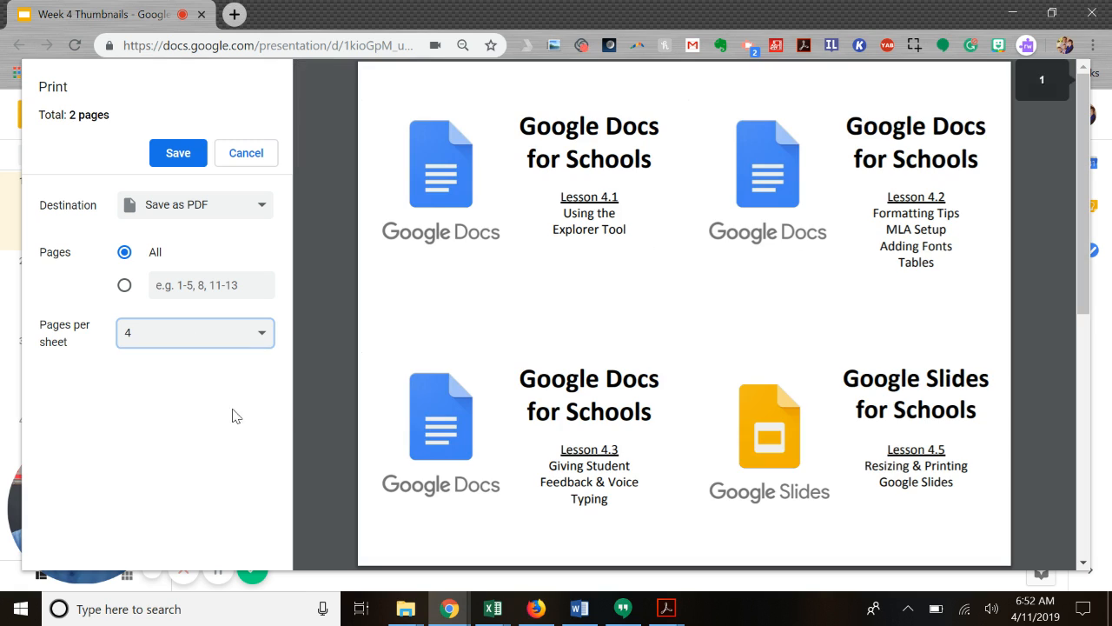
{"action": "mouse_move", "coordinate": [751, 257]}
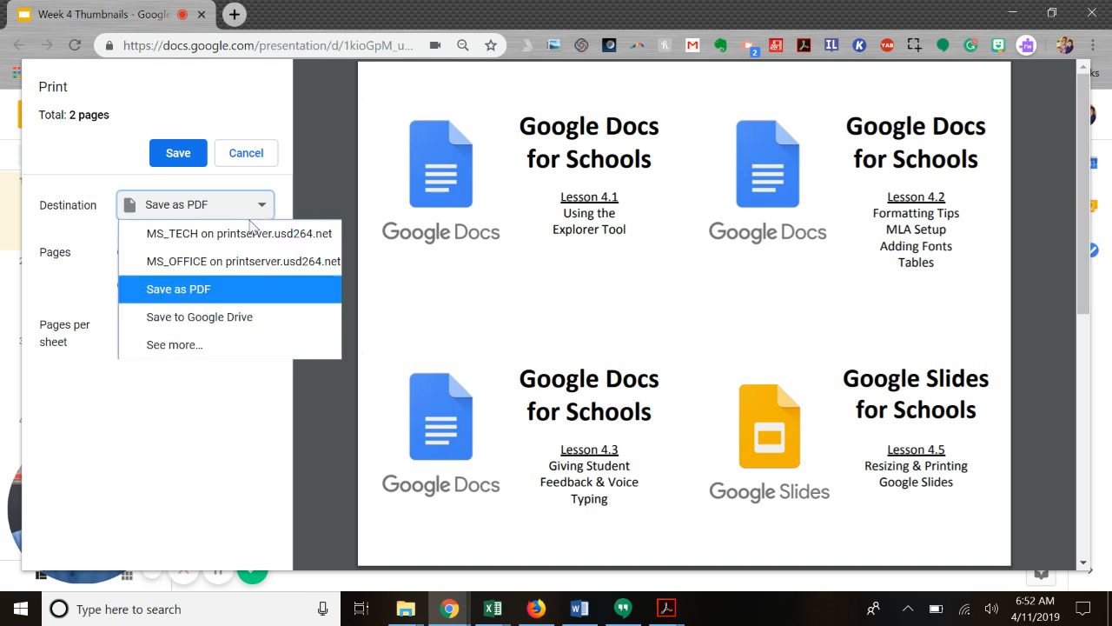
Choose the MS_TECH printer and expand More settings showing Letter paper, four per sheet, scale 100
{"action": "left_click", "coordinate": [240, 233]}
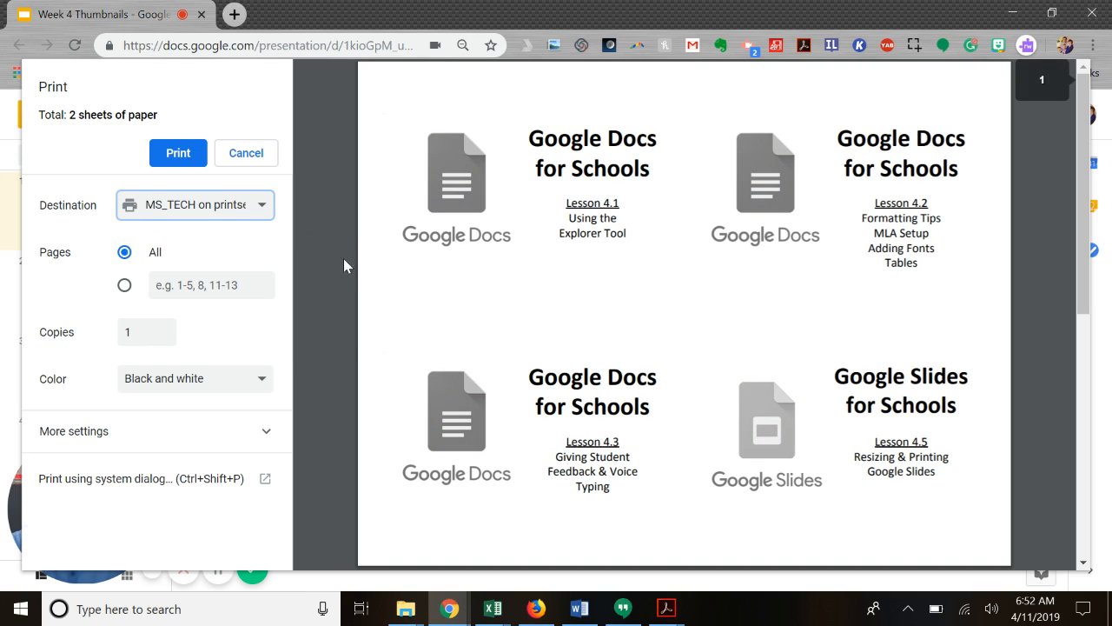
{"action": "left_click", "coordinate": [73, 431]}
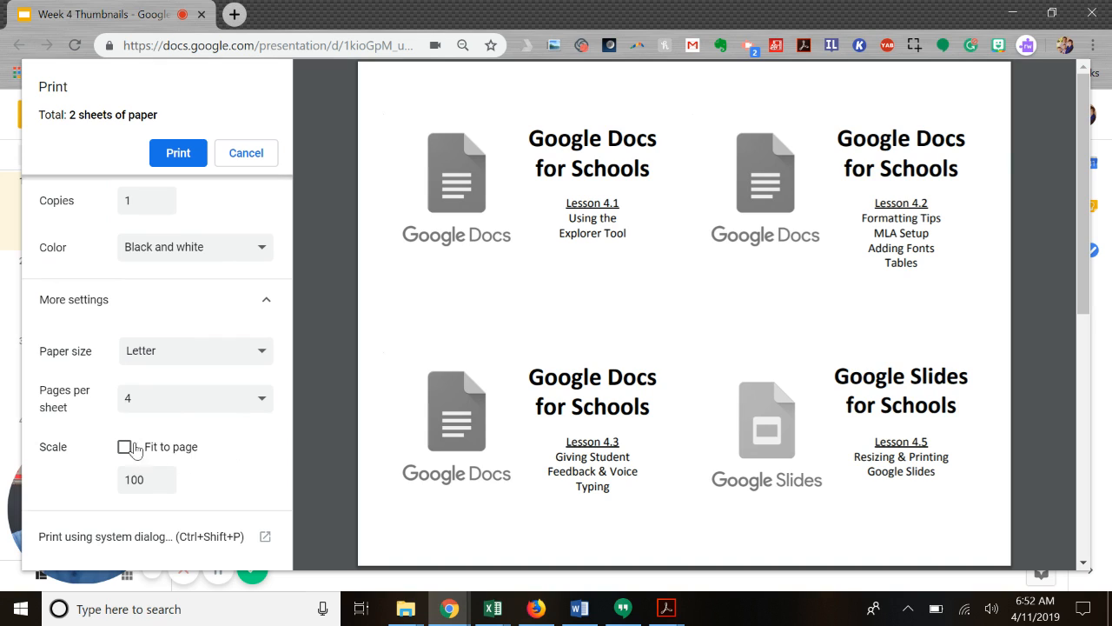
{"action": "mouse_move", "coordinate": [172, 480]}
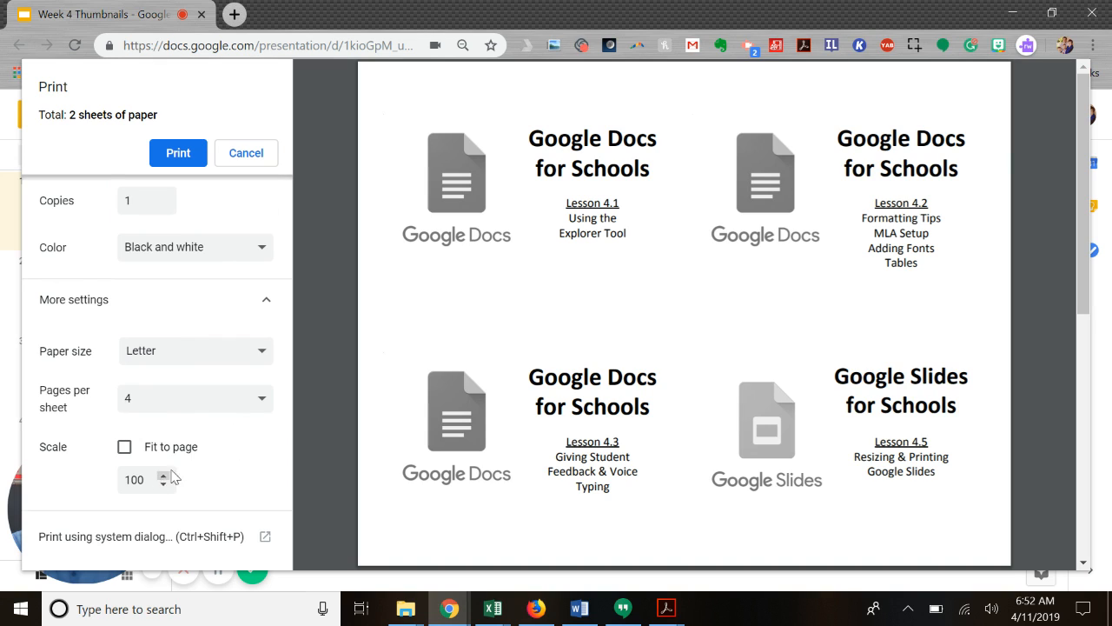
{"action": "scroll", "scroll_direction": "up", "scroll_amount": 3}
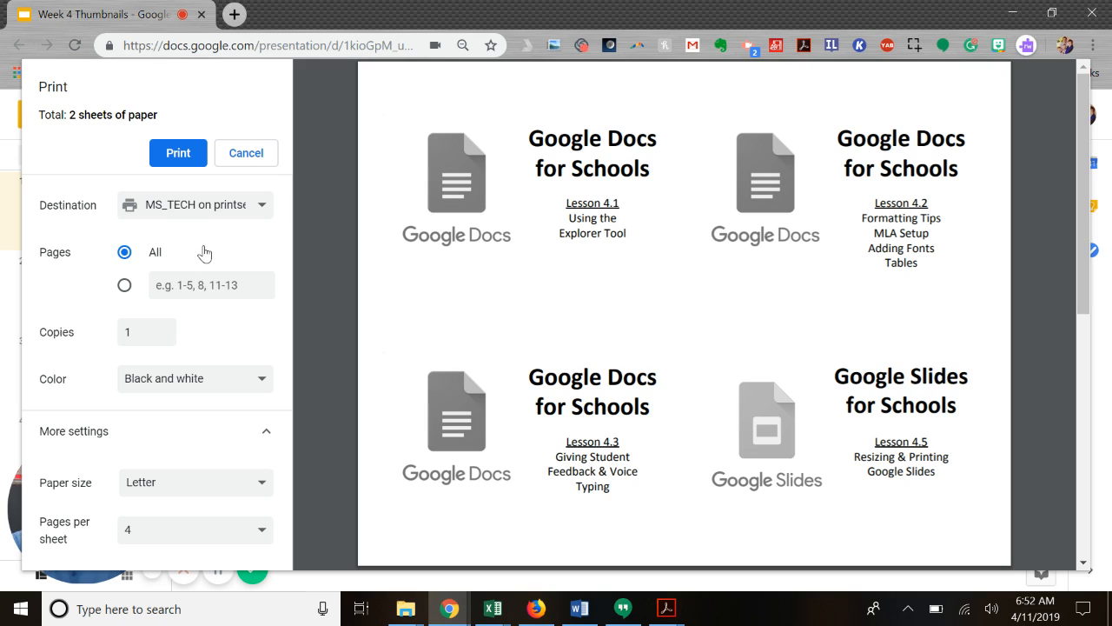
{"action": "mouse_move", "coordinate": [247, 153]}
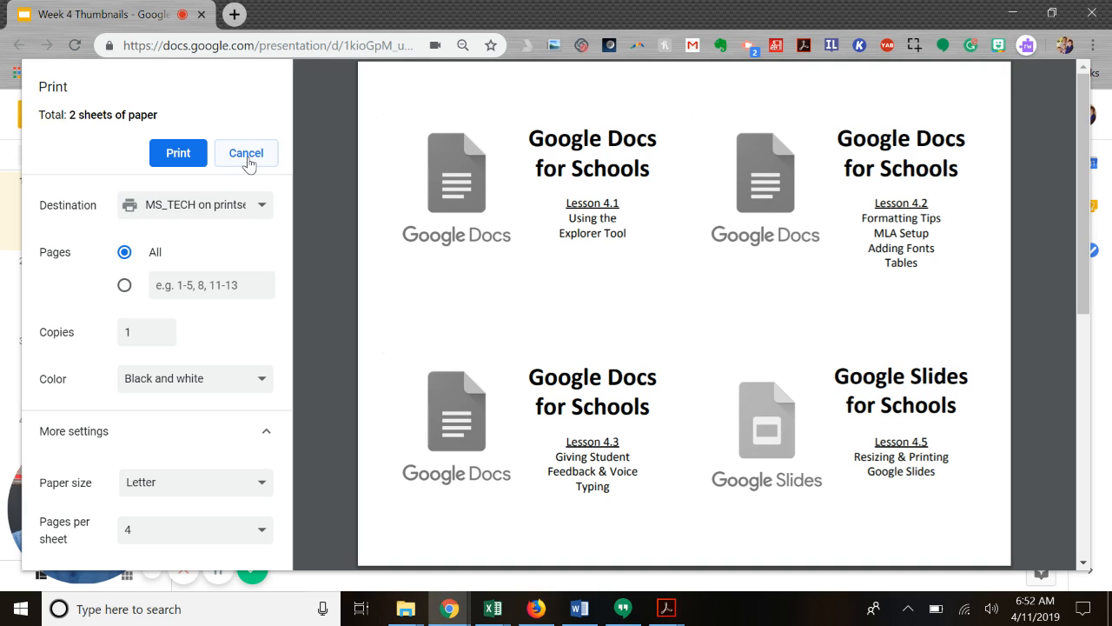
Cancel the print dialog and return to the Week 4 Thumbnails deck on slide one
{"action": "left_click", "coordinate": [246, 153]}
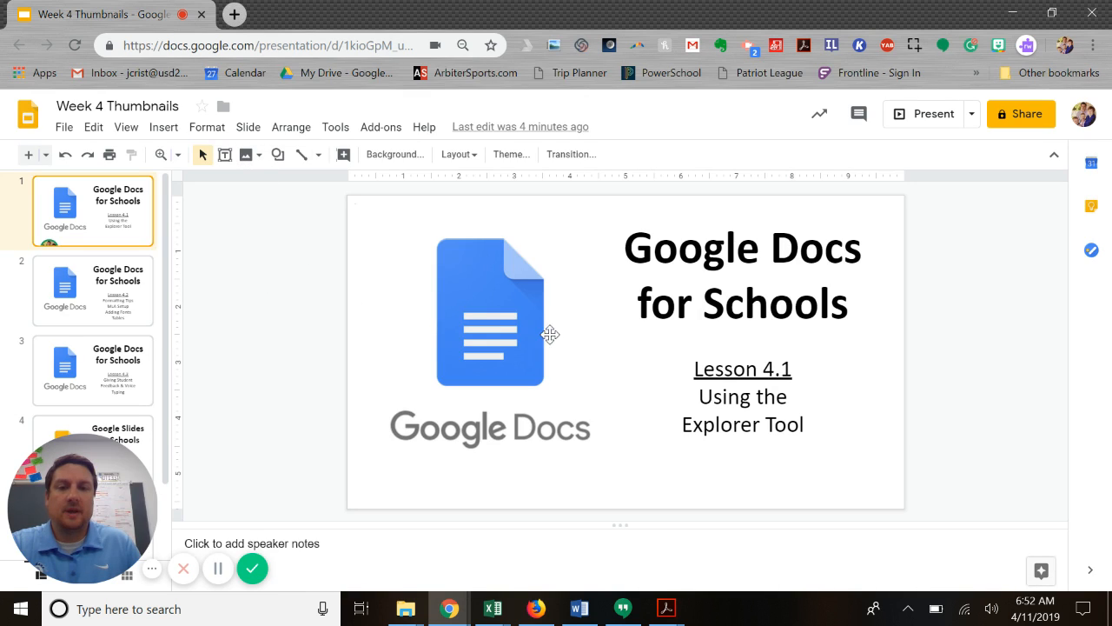
{"action": "mouse_move", "coordinate": [959, 337]}
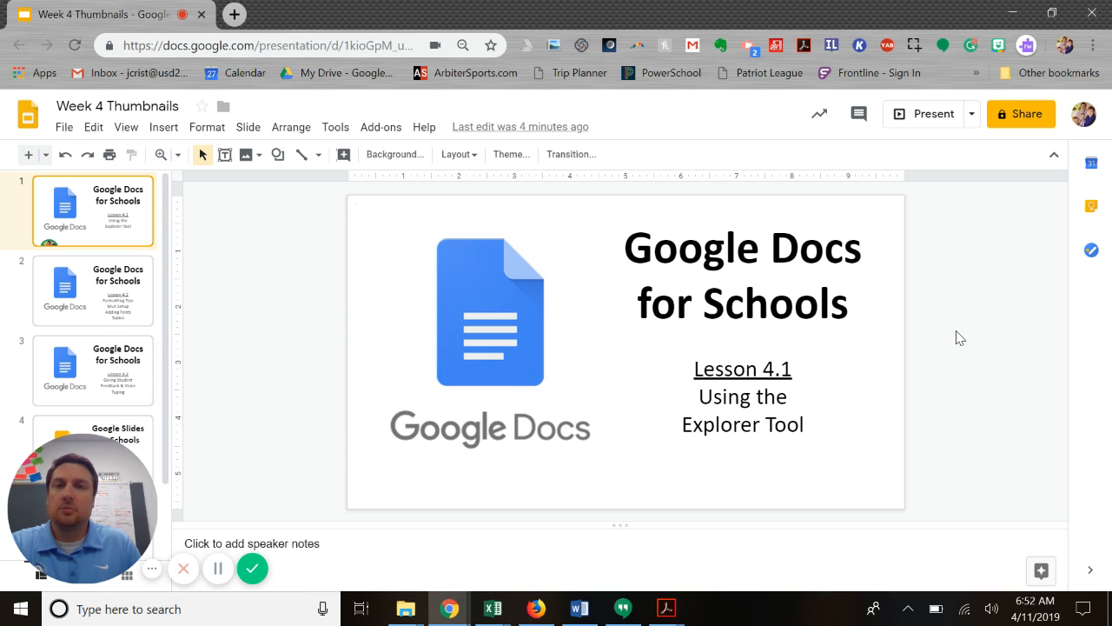
{"action": "mouse_move", "coordinate": [63, 127]}
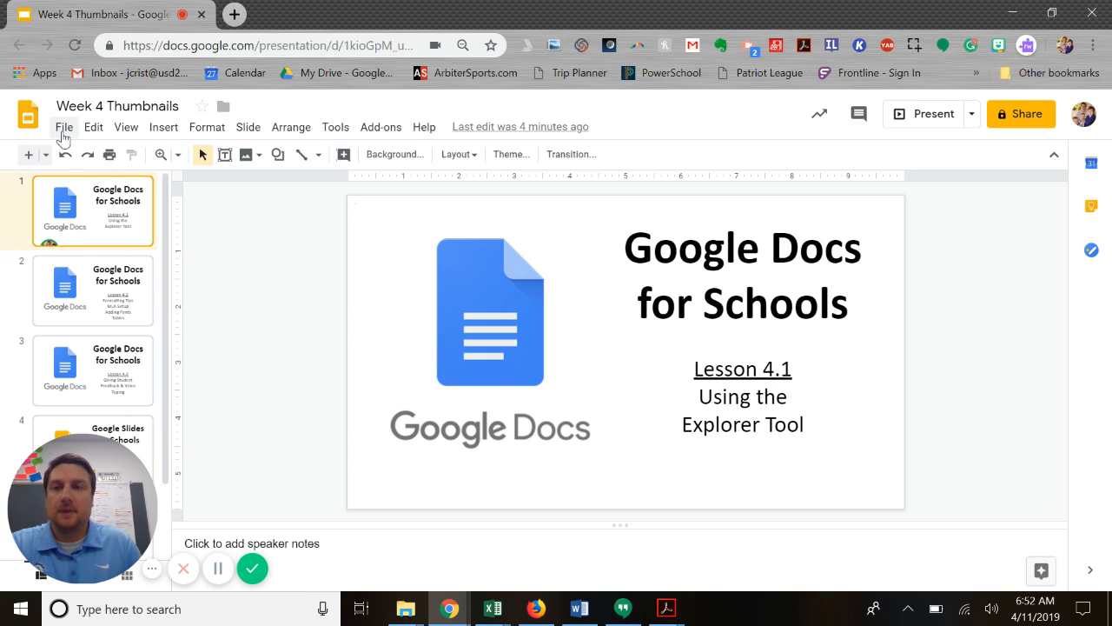
{"action": "left_click", "coordinate": [62, 127]}
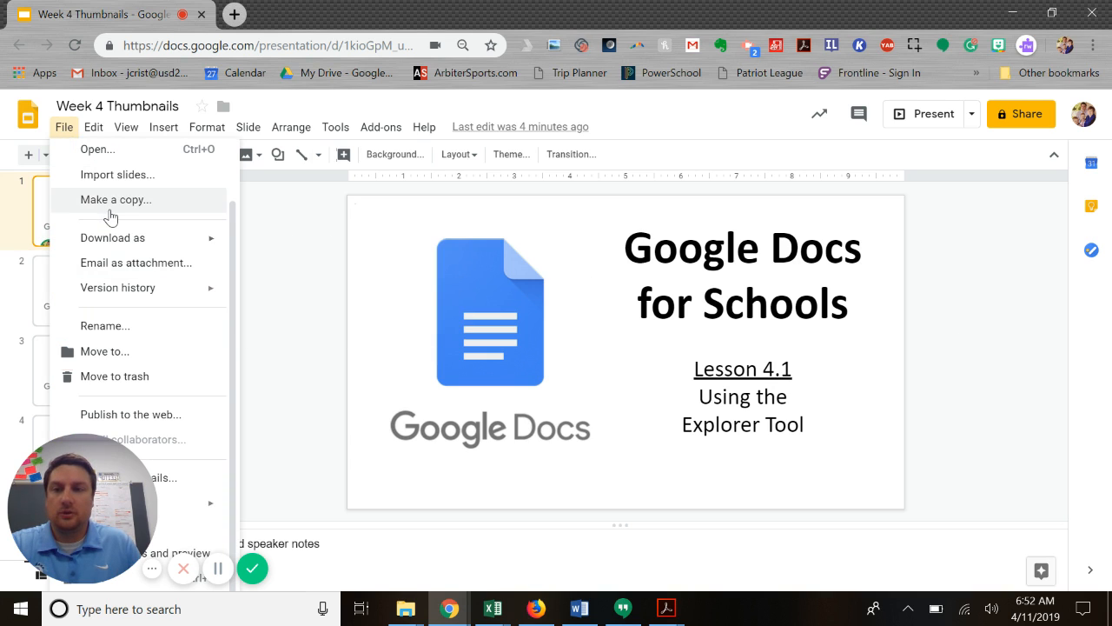
{"action": "mouse_move", "coordinate": [115, 216]}
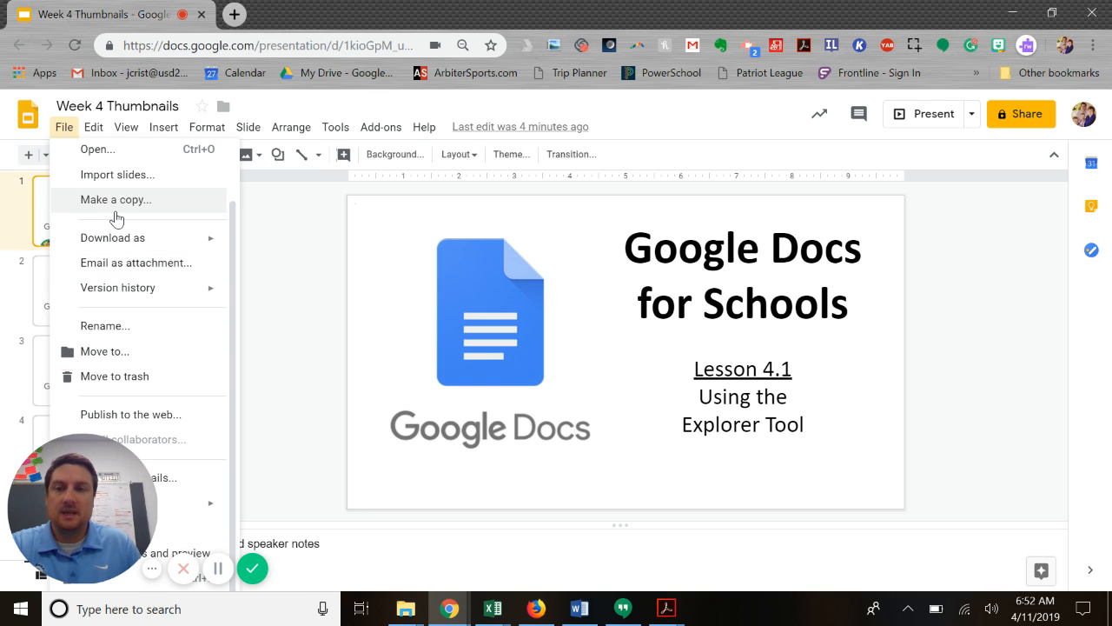
{"action": "mouse_move", "coordinate": [234, 252]}
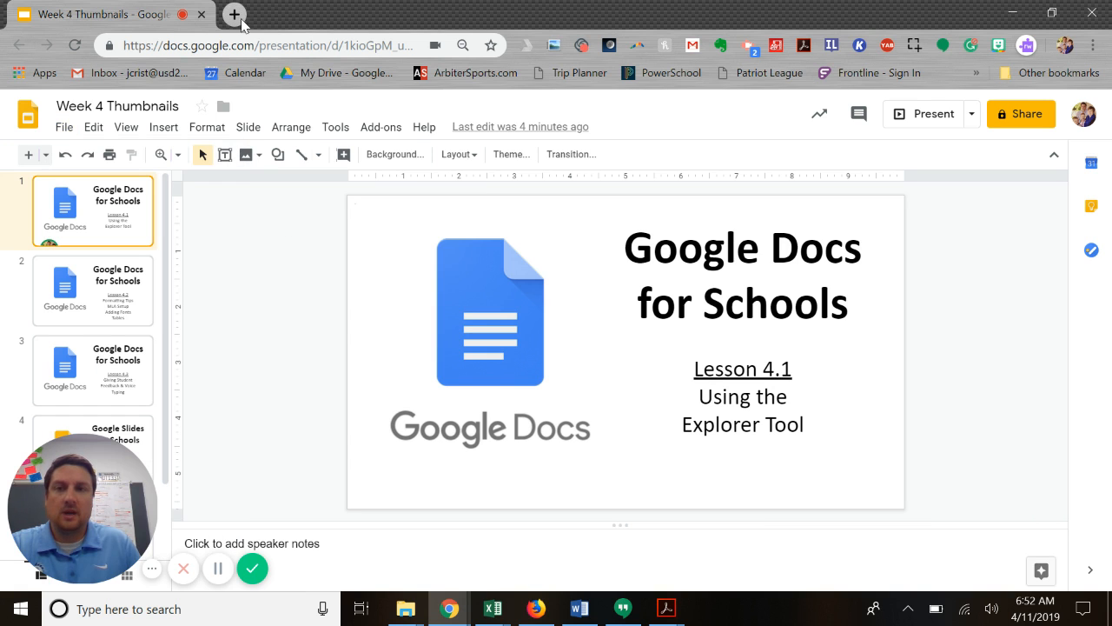
{"action": "left_click", "coordinate": [234, 14]}
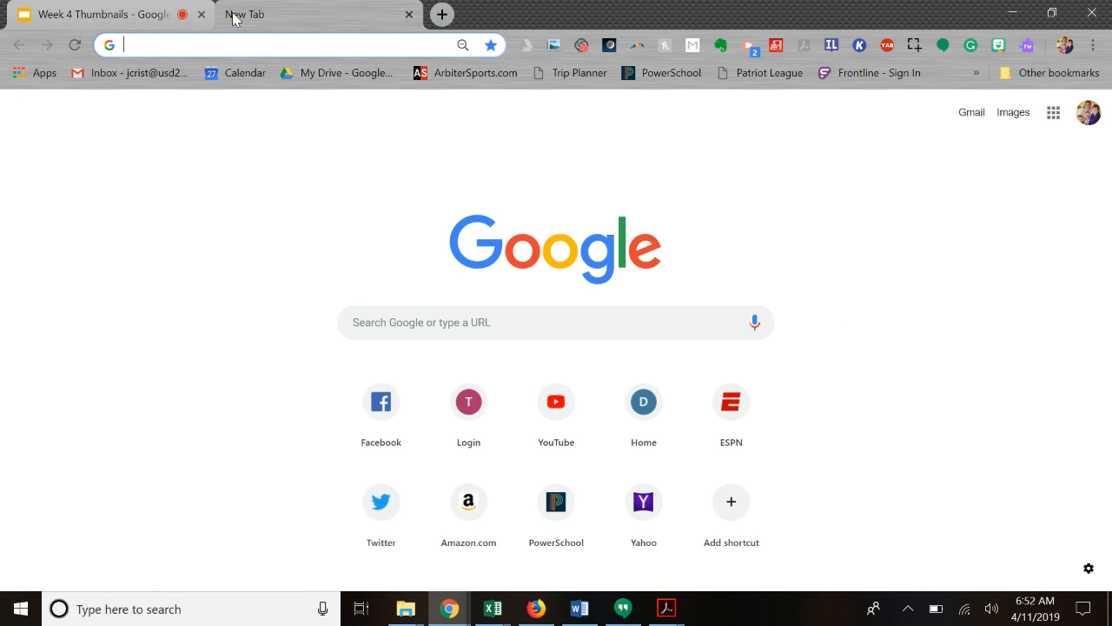
{"action": "type", "text": "https://slides.new"}
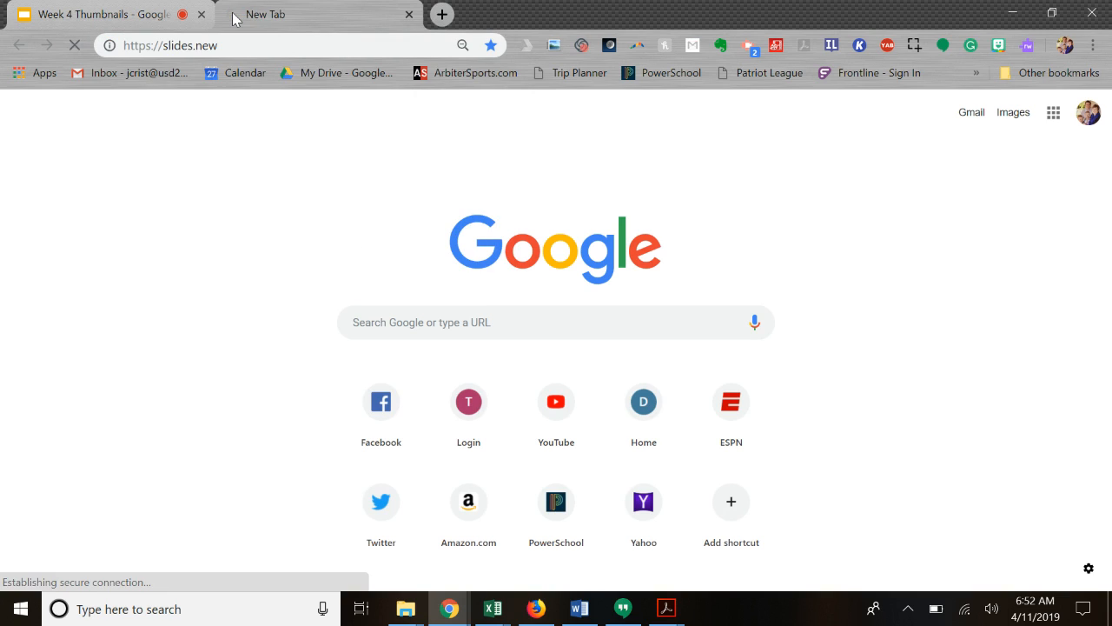
{"action": "key", "text": "Return"}
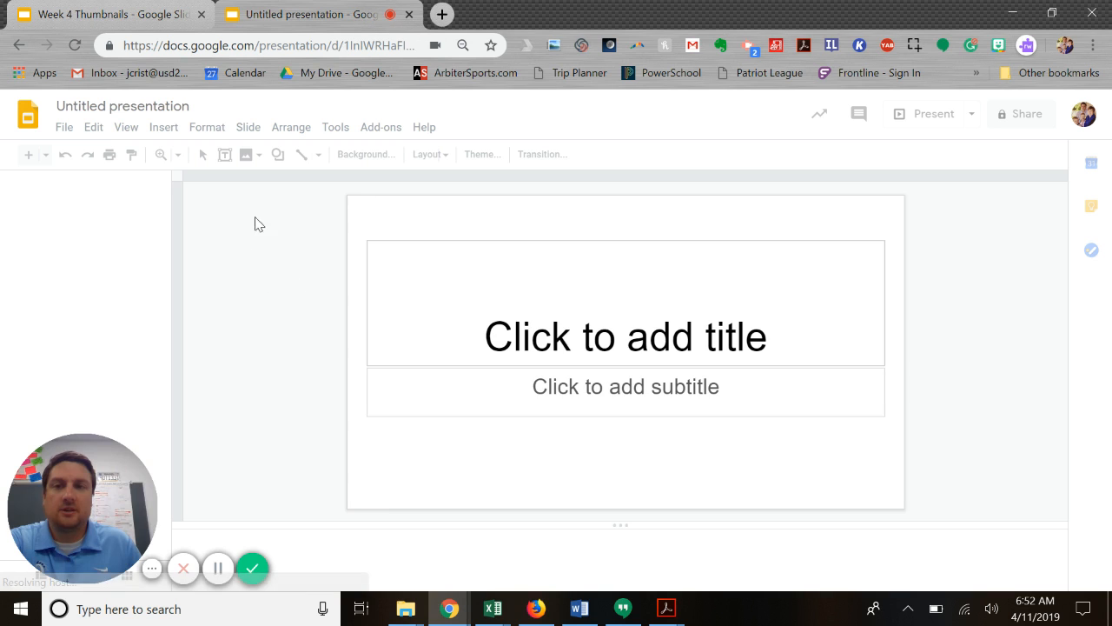
{"action": "left_click", "coordinate": [483, 153]}
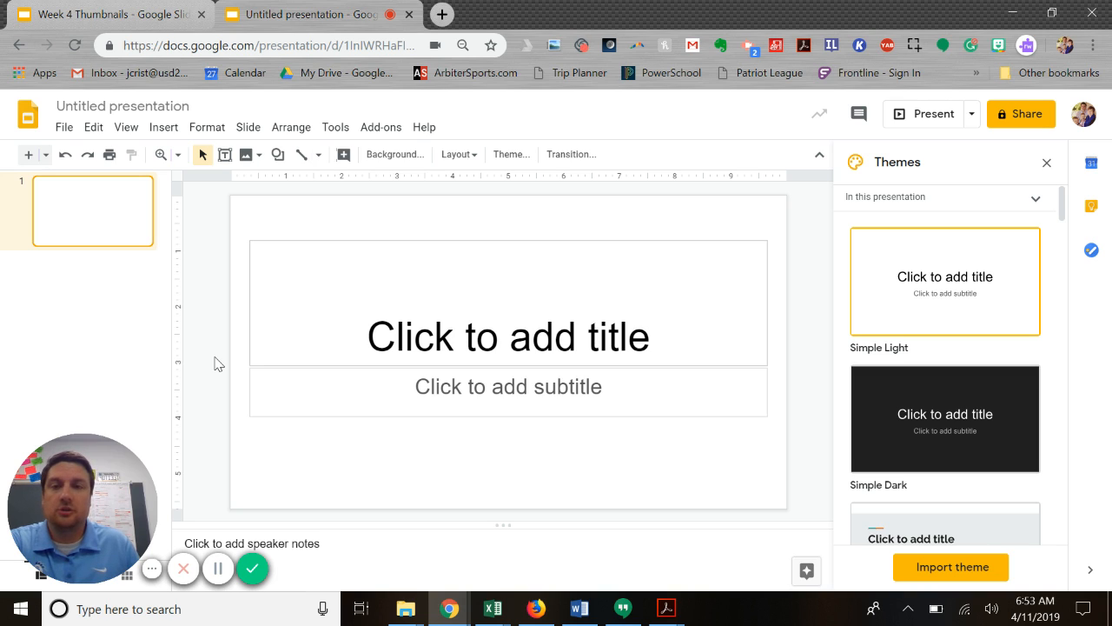
{"action": "mouse_move", "coordinate": [251, 337]}
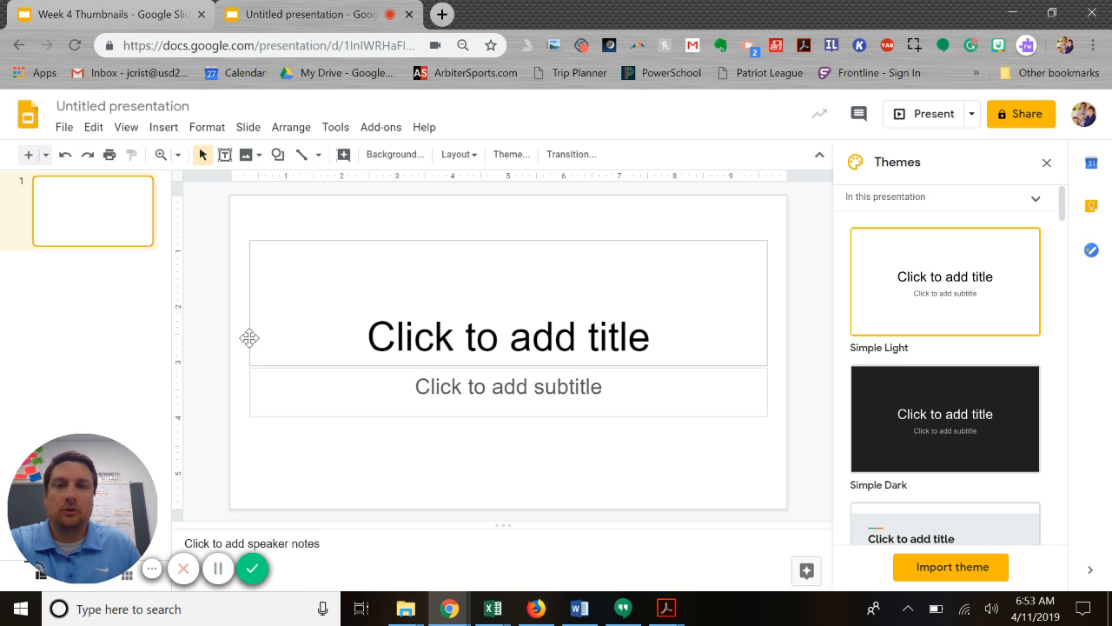
{"action": "mouse_move", "coordinate": [299, 318]}
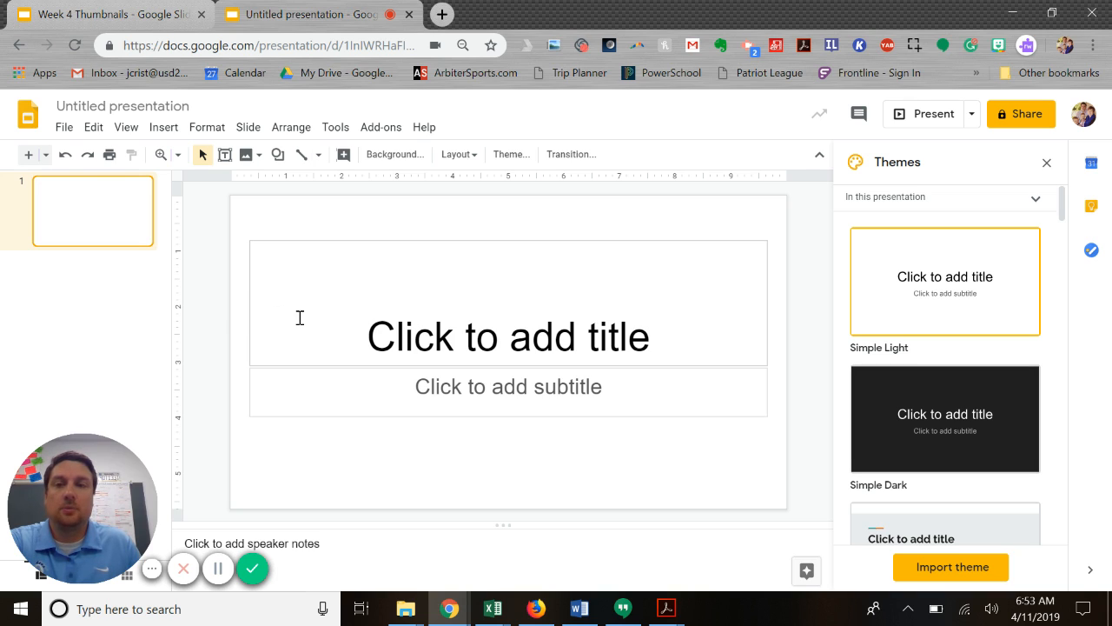
{"action": "left_click", "coordinate": [63, 126]}
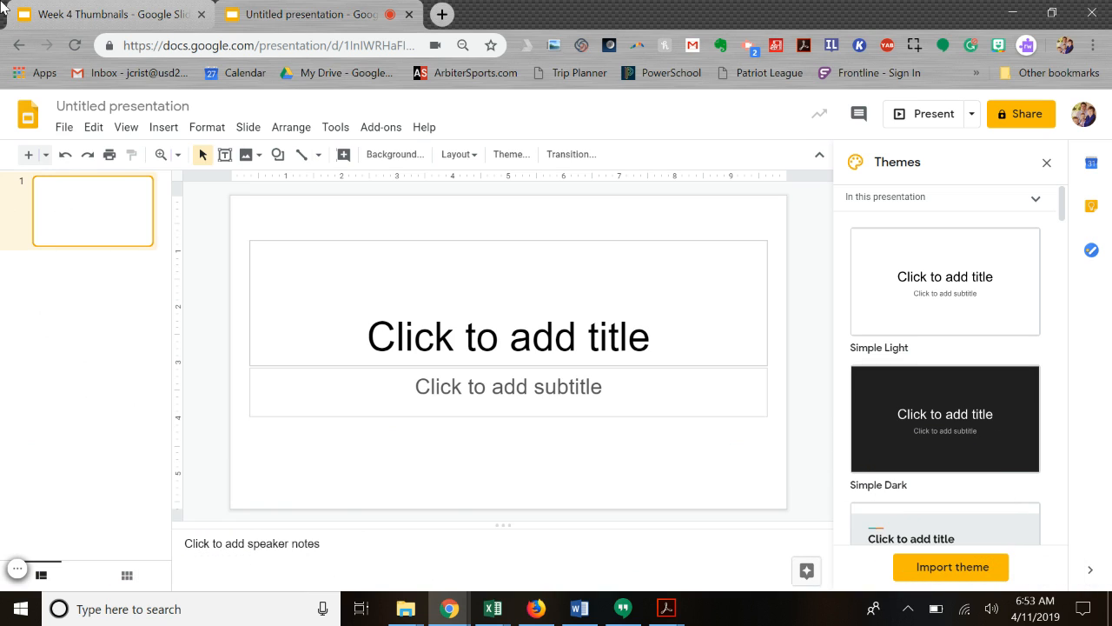
Bring up Page setup for the untitled presentation and list the slide size presets (currently Widescreen 16:9)
{"action": "left_click", "coordinate": [63, 127]}
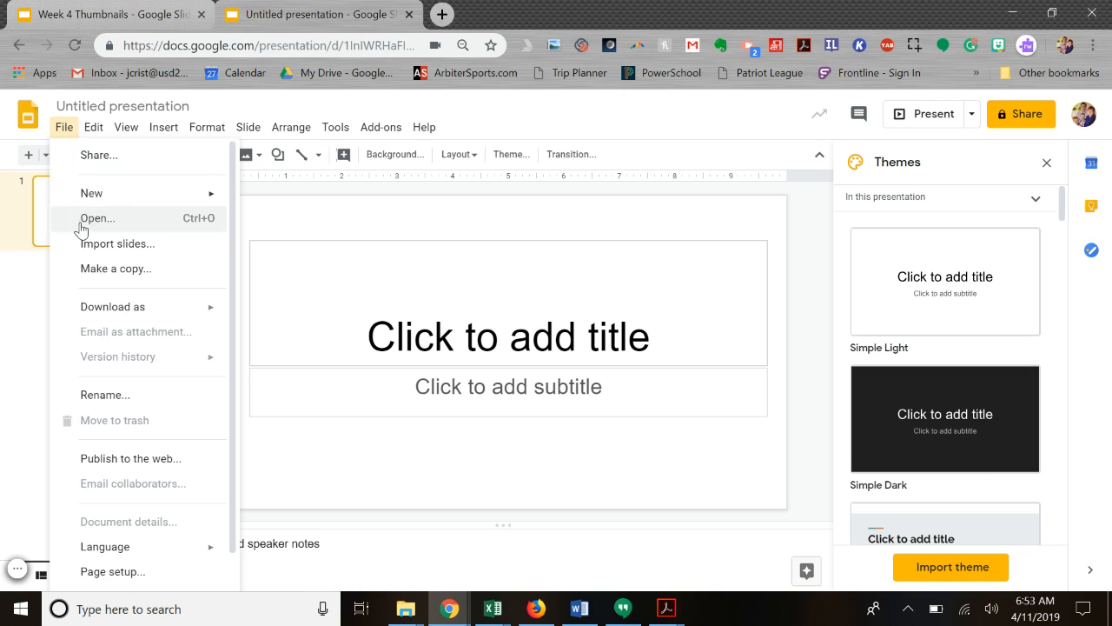
{"action": "mouse_move", "coordinate": [119, 577]}
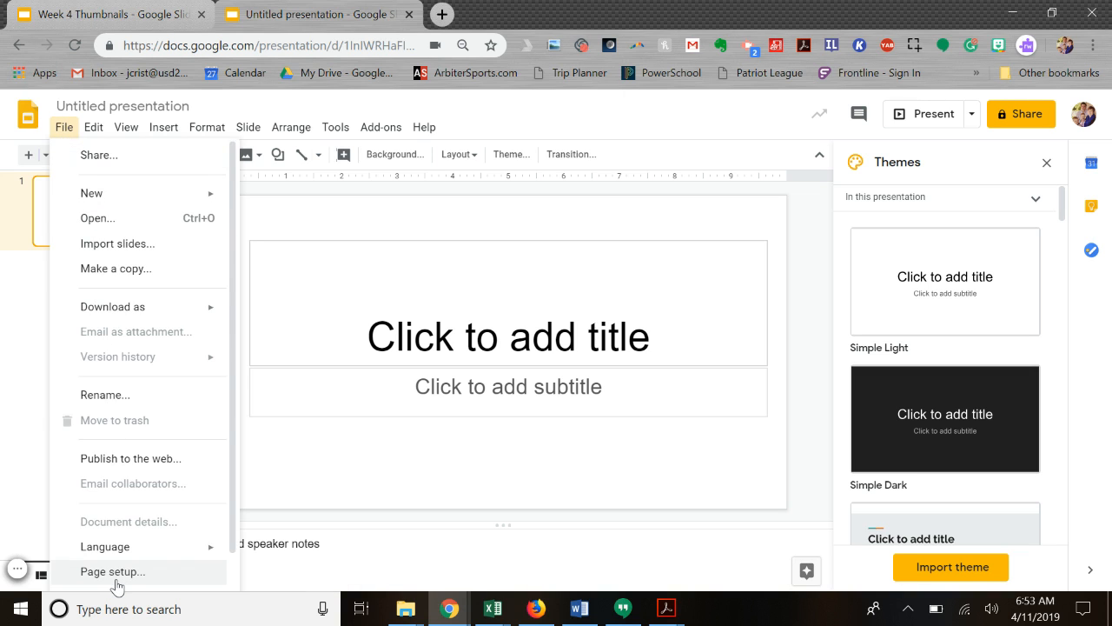
{"action": "left_click", "coordinate": [112, 570]}
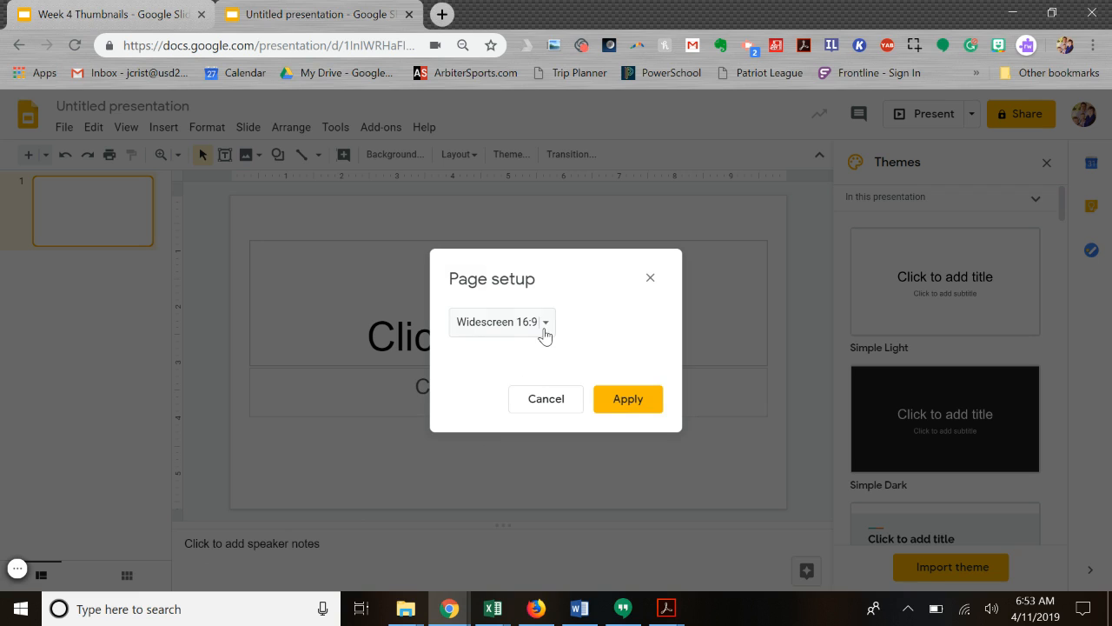
{"action": "left_click", "coordinate": [501, 321]}
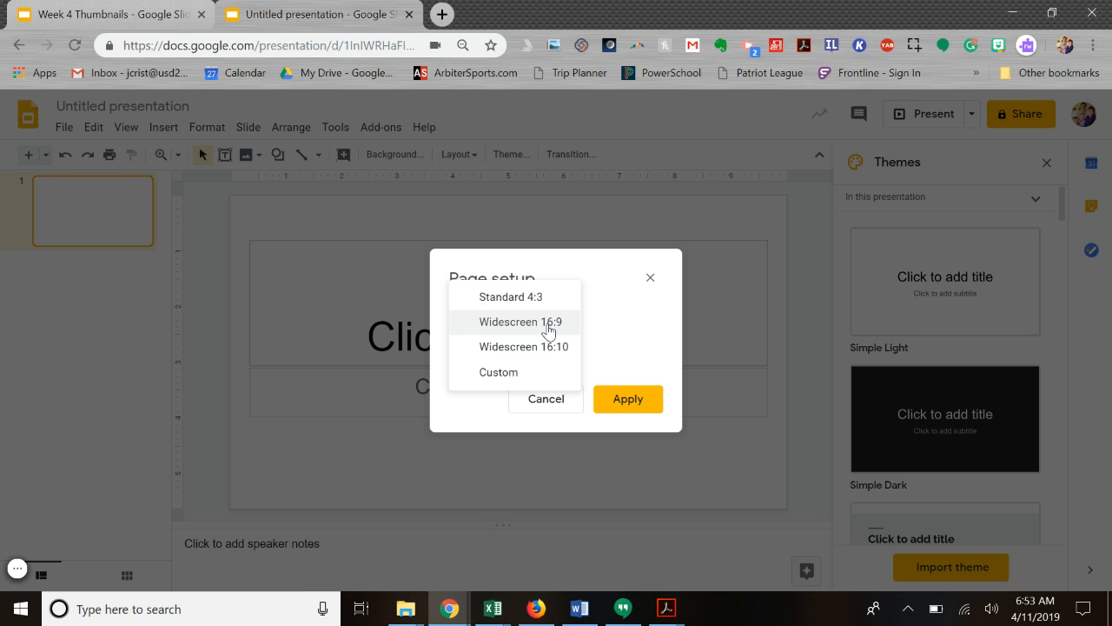
{"action": "mouse_move", "coordinate": [507, 376]}
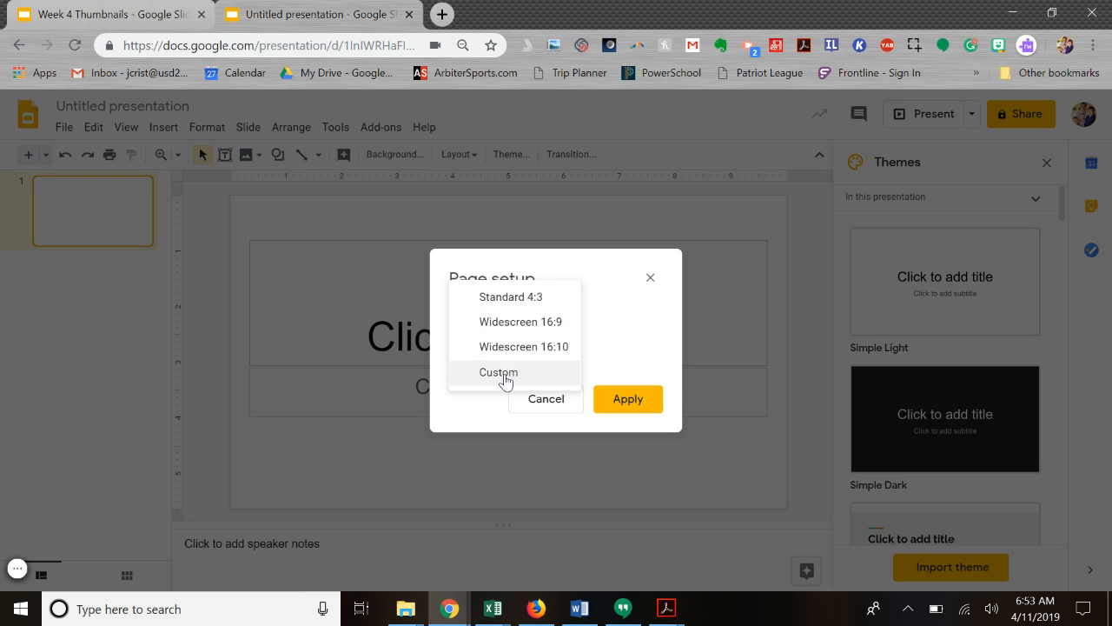
Apply a custom 8.5 × 11 inch portrait slide size
{"action": "left_click", "coordinate": [497, 372]}
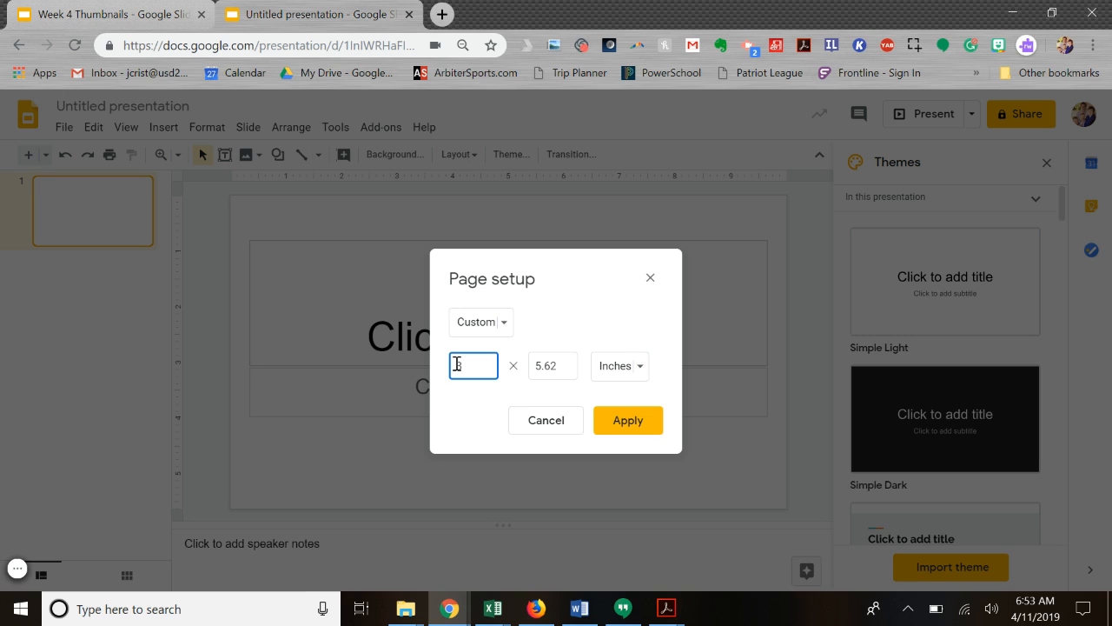
{"action": "type", "text": "8.5"}
{"action": "left_click", "coordinate": [552, 365]}
{"action": "type", "text": "11"}
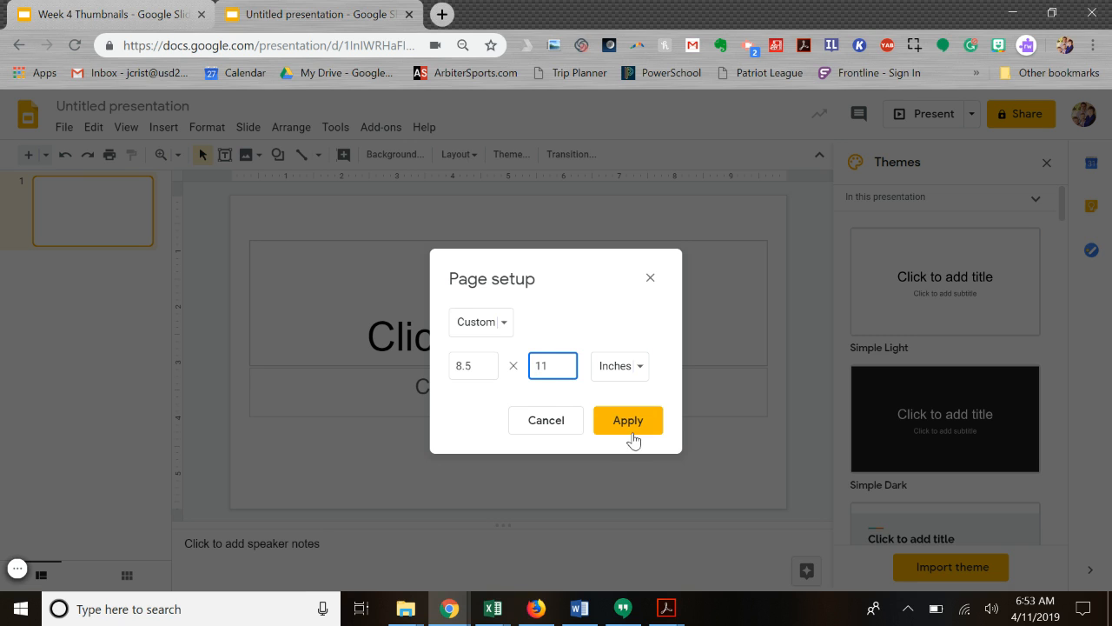
{"action": "left_click", "coordinate": [628, 419]}
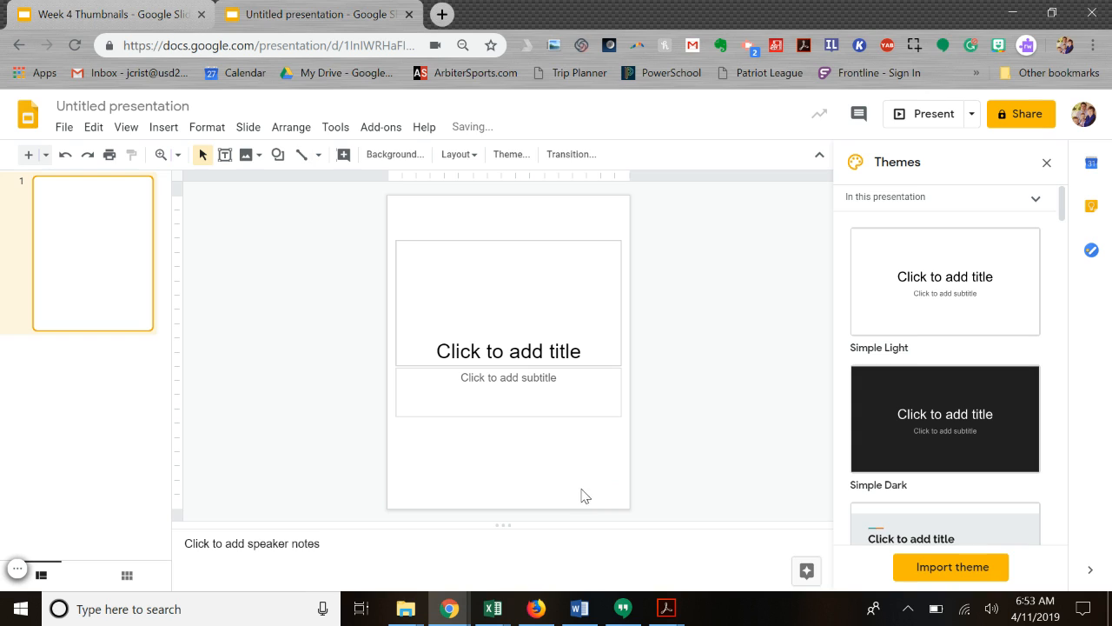
{"action": "mouse_move", "coordinate": [451, 215]}
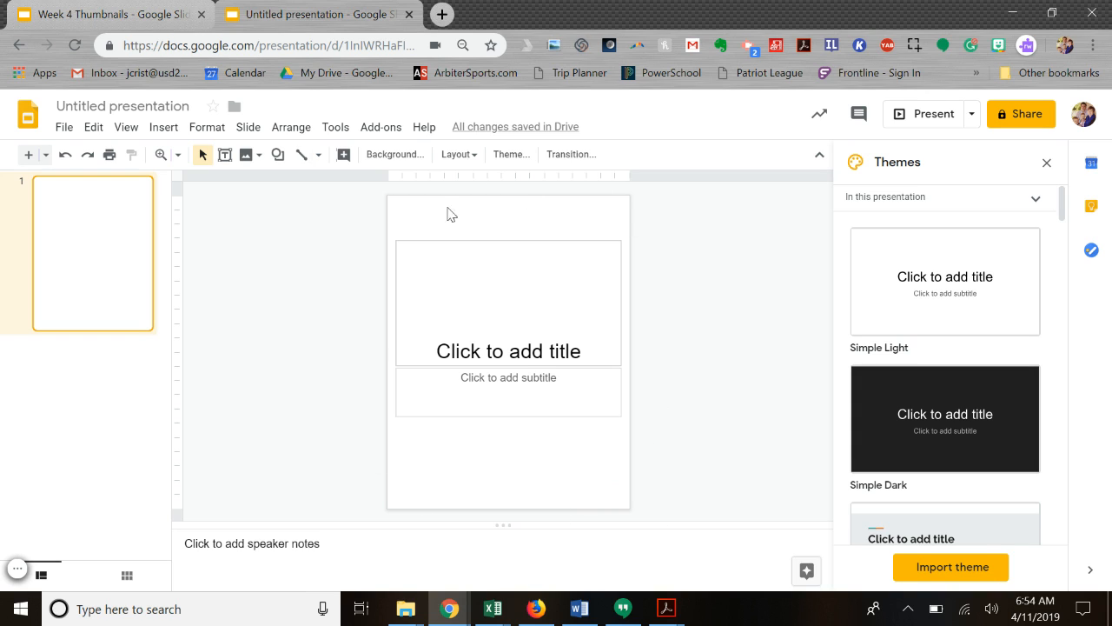
{"action": "mouse_move", "coordinate": [670, 419]}
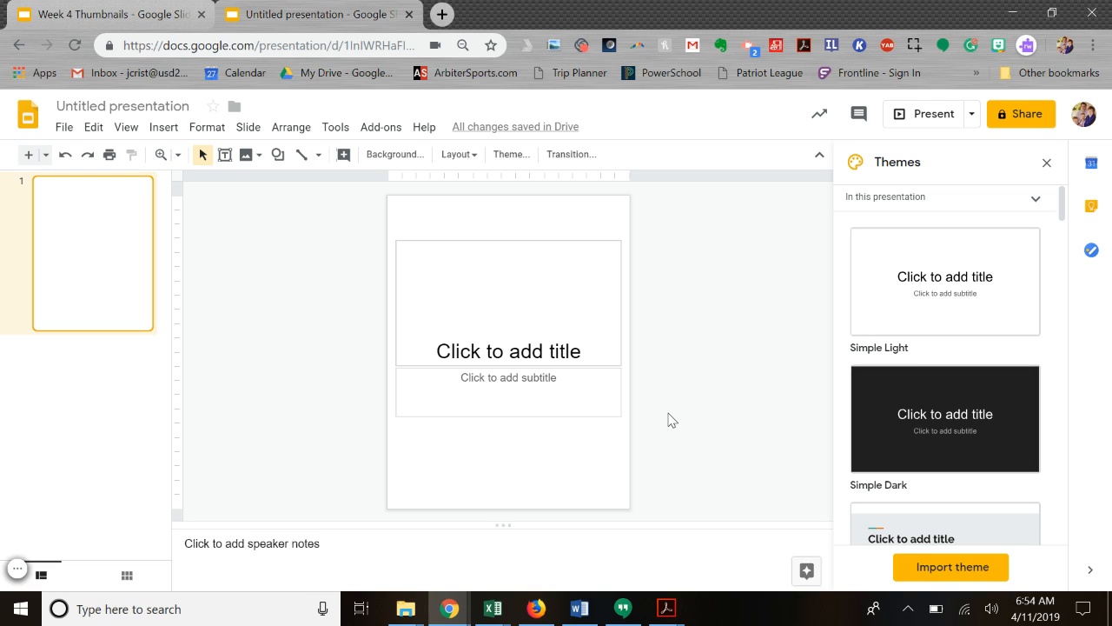
{"action": "mouse_move", "coordinate": [678, 403]}
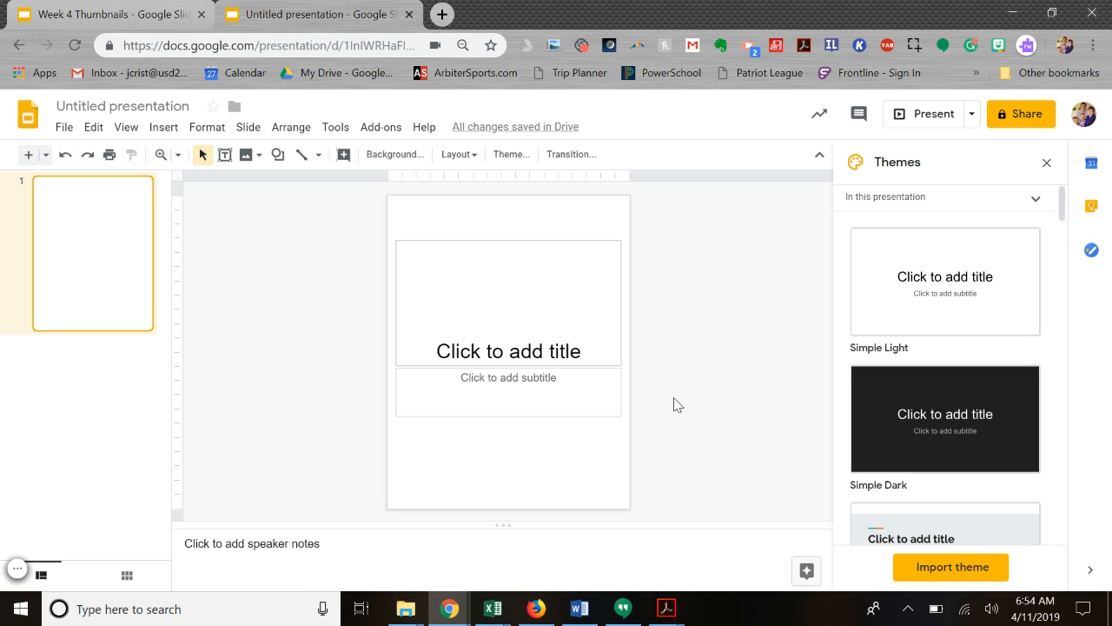